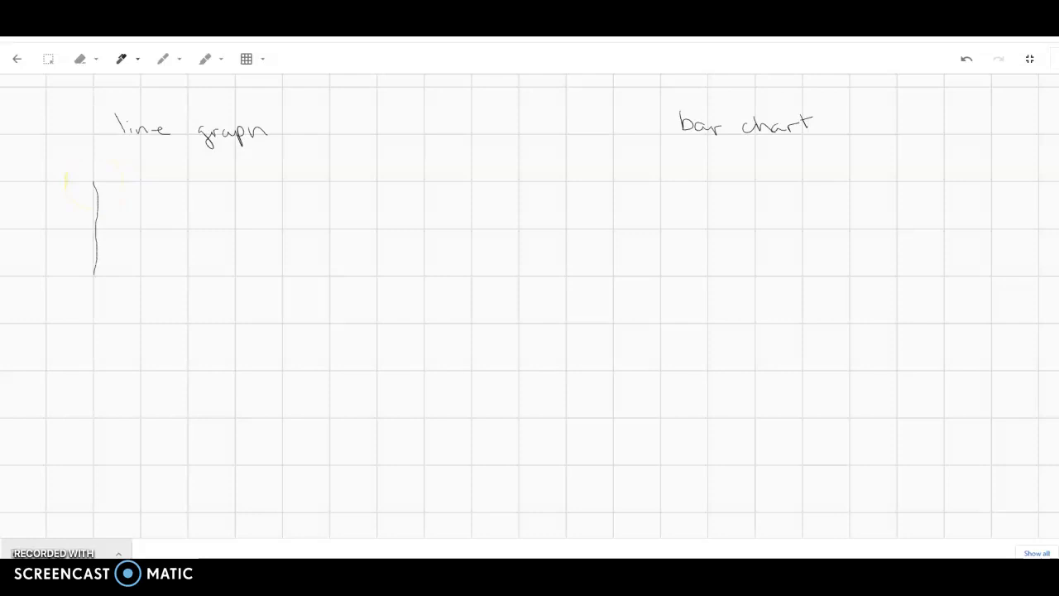
# Draw the line graph's L-shaped vertical and horizontal axes under 'line graph'
pyautogui.moveTo(95, 273); pyautogui.dragTo(95, 376)
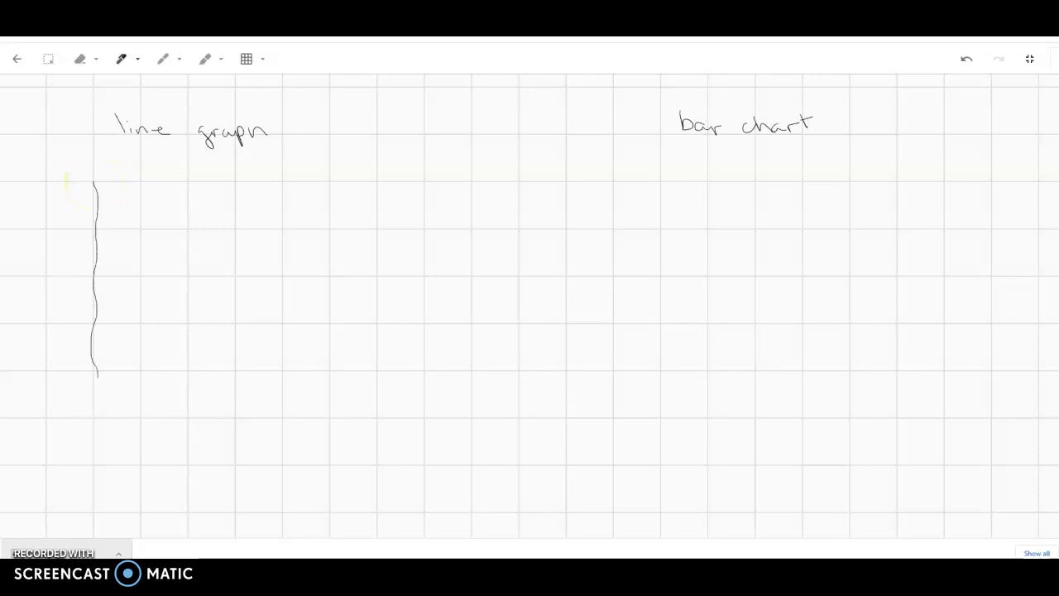
pyautogui.moveTo(95, 376); pyautogui.dragTo(140, 417)
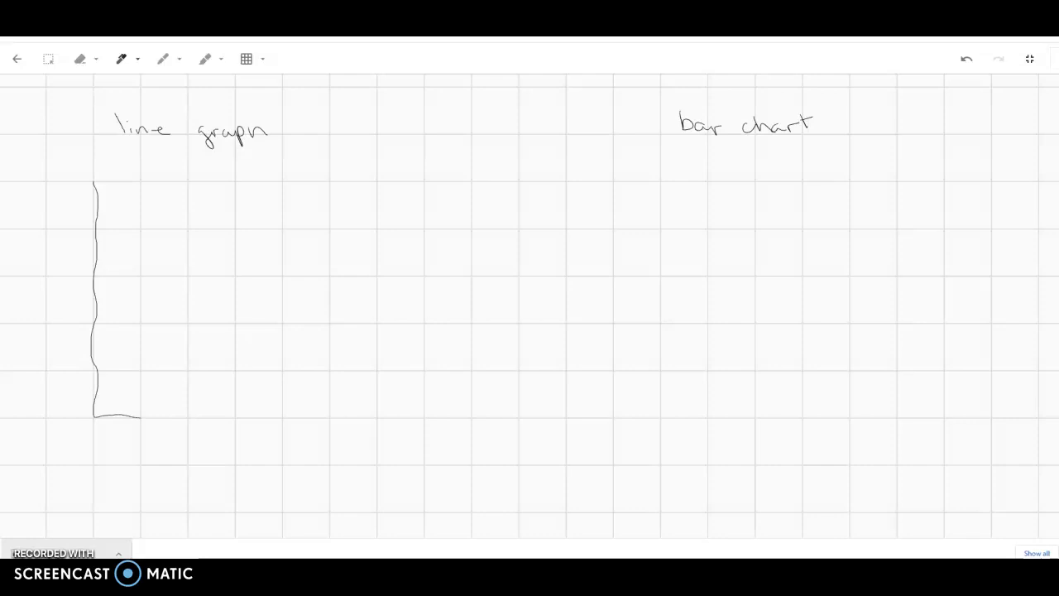
pyautogui.moveTo(96, 417); pyautogui.dragTo(284, 418)
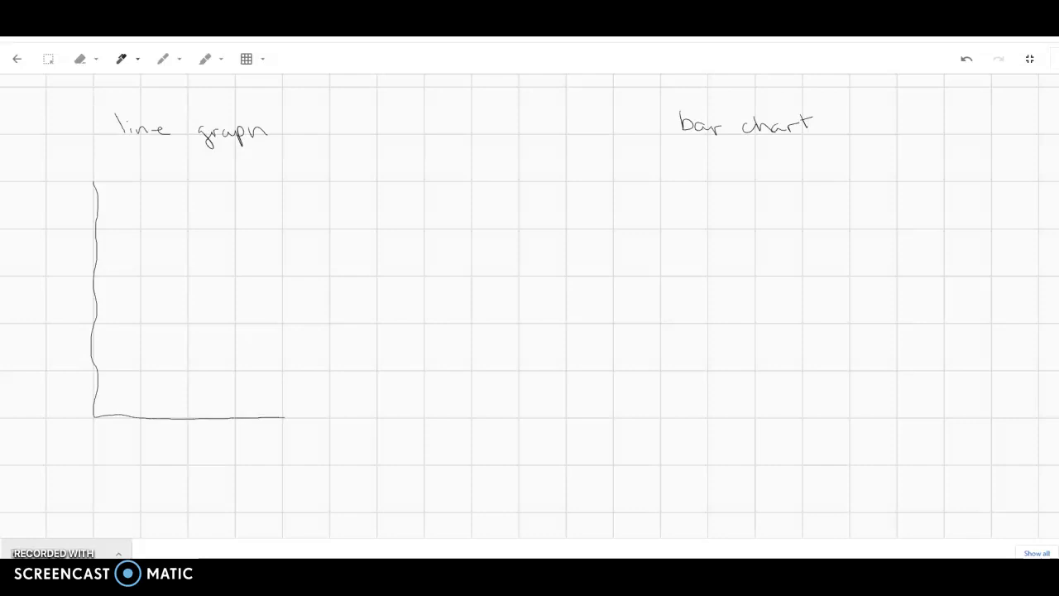
pyautogui.moveTo(284, 417); pyautogui.dragTo(426, 421)
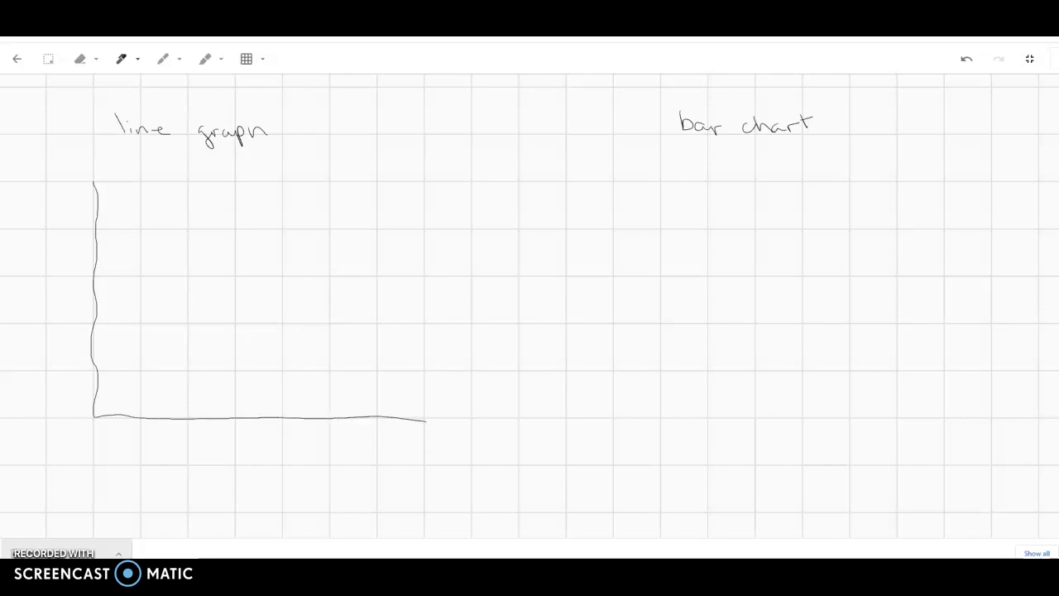
pyautogui.moveTo(426, 418); pyautogui.dragTo(519, 420)
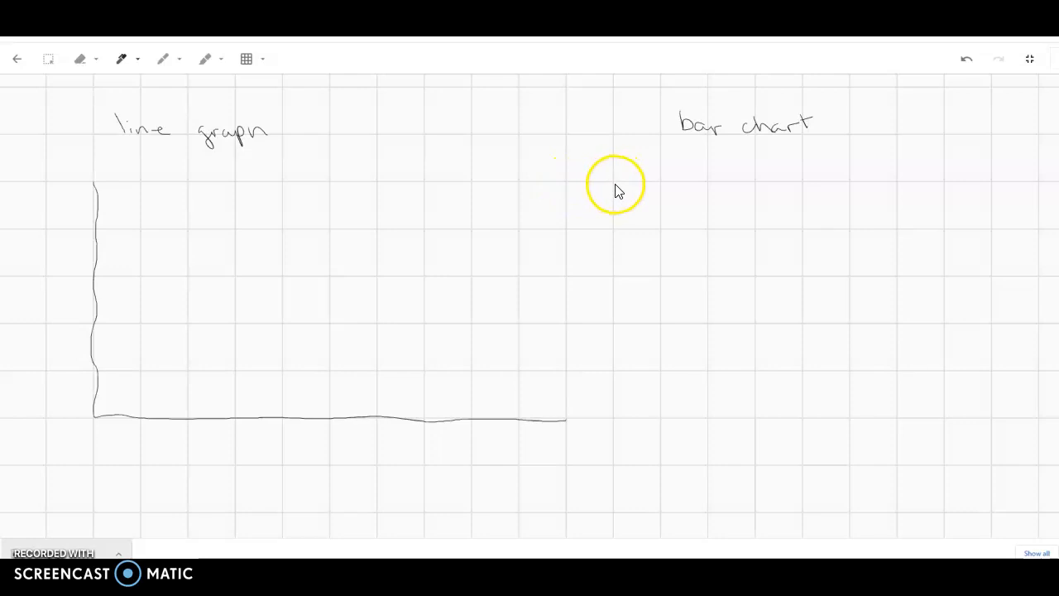
# Draw the bar chart's vertical and horizontal axes under 'bar chart'
pyautogui.moveTo(666, 174); pyautogui.dragTo(660, 202)
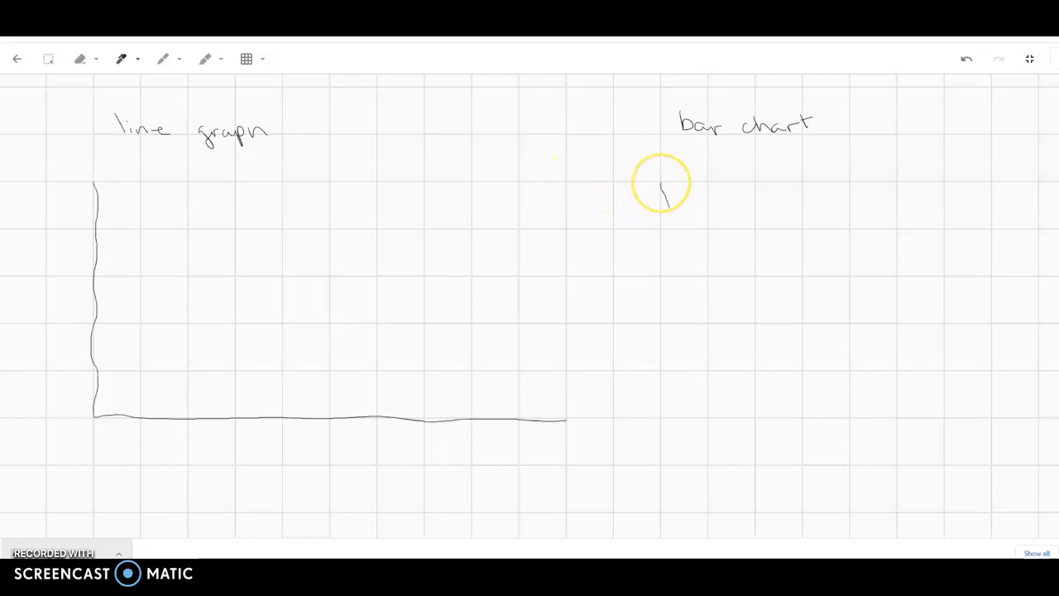
pyautogui.moveTo(667, 182); pyautogui.dragTo(666, 327)
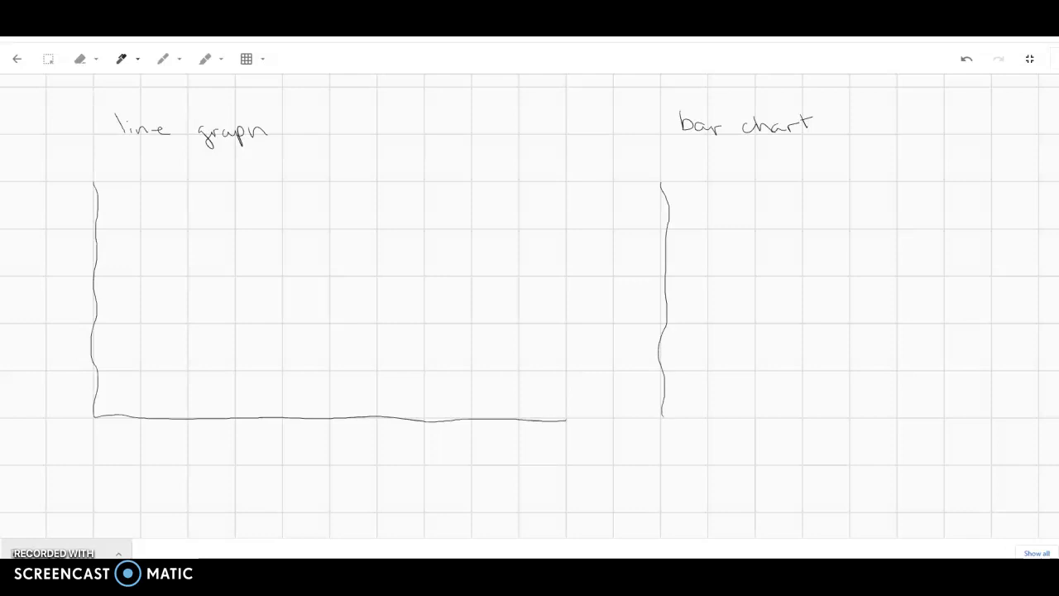
pyautogui.moveTo(662, 416); pyautogui.dragTo(811, 418)
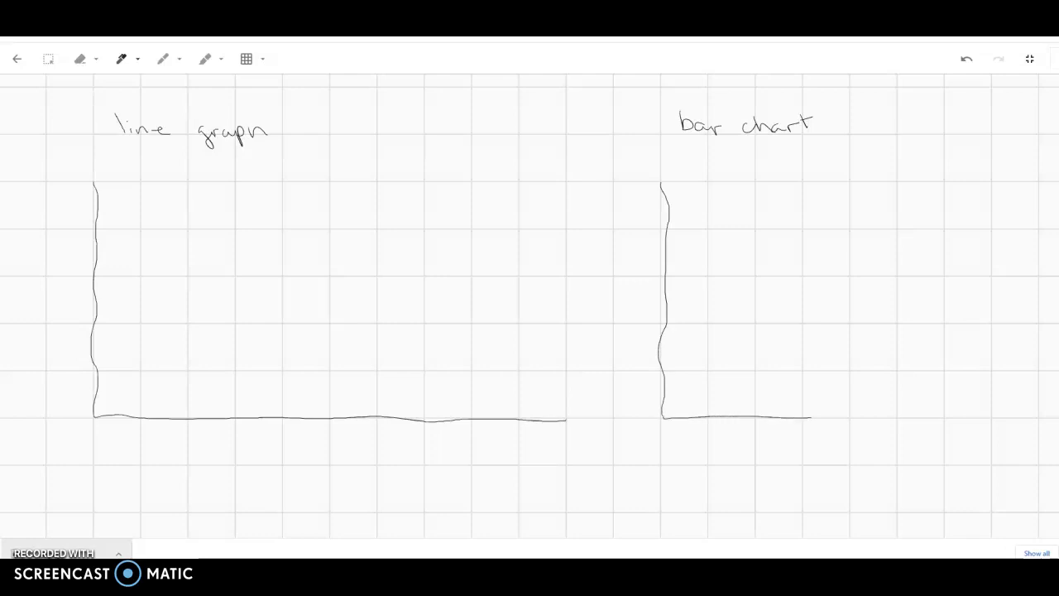
pyautogui.moveTo(810, 417); pyautogui.dragTo(990, 417)
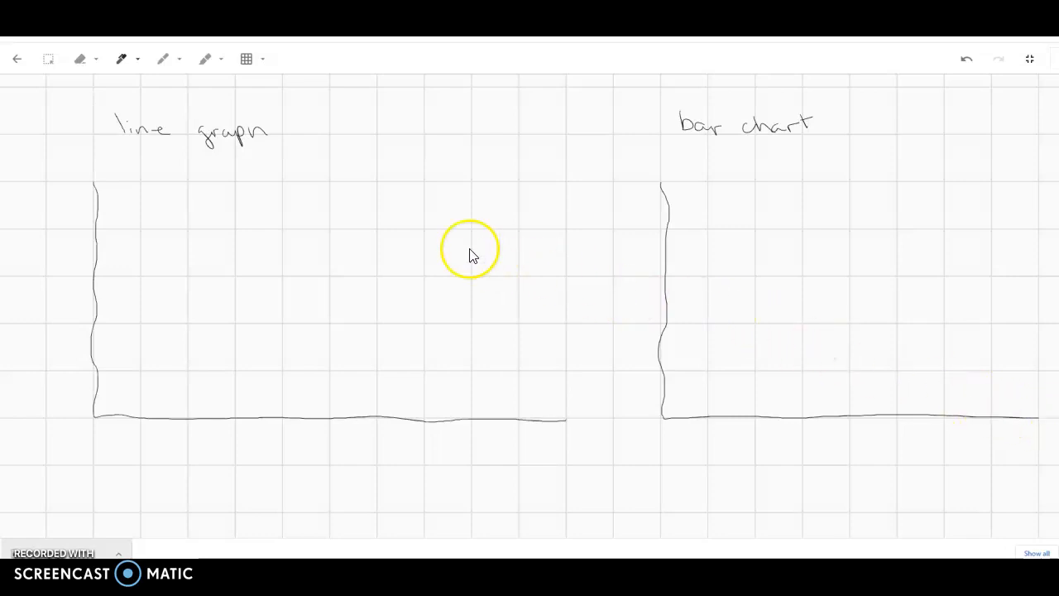
pyautogui.moveTo(85, 318)
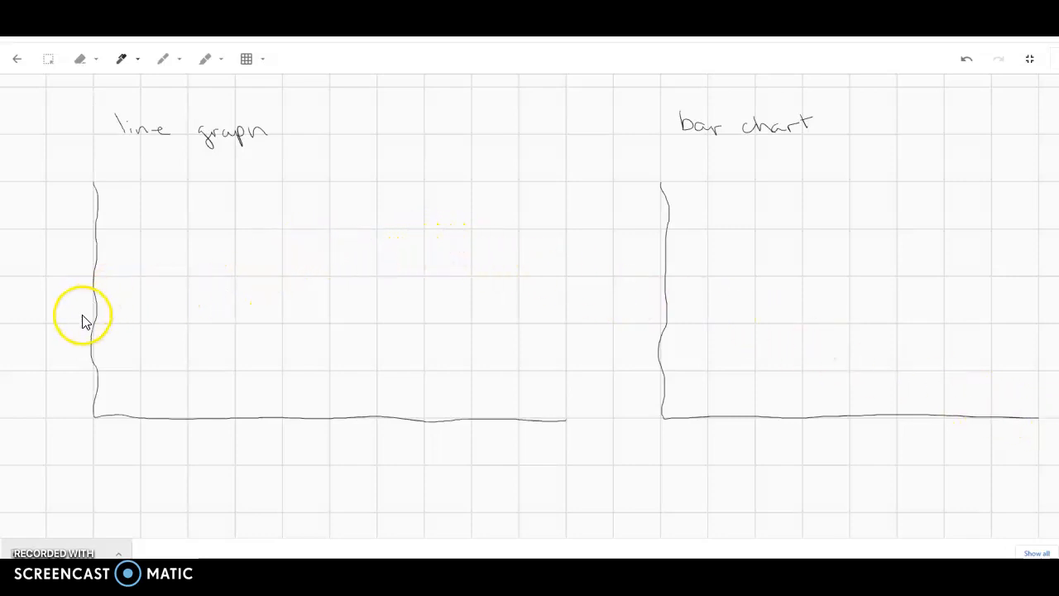
pyautogui.moveTo(62, 359)
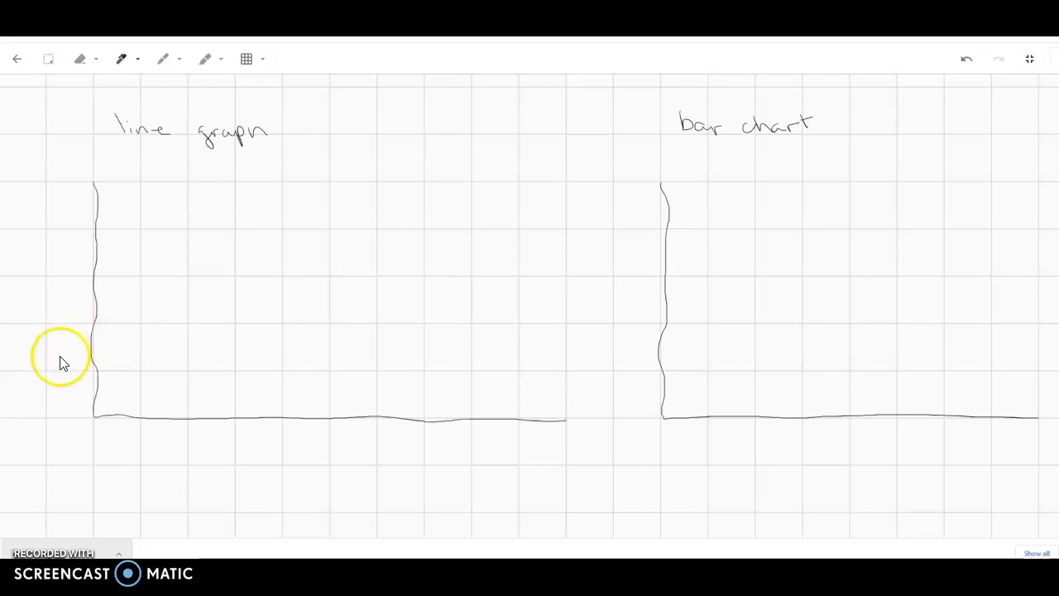
# Handwrite 'photosynthesis (#dots/min)' sideways and 'light intensity (lumens)' below the x-axis
pyautogui.moveTo(50, 359); pyautogui.dragTo(66, 354)
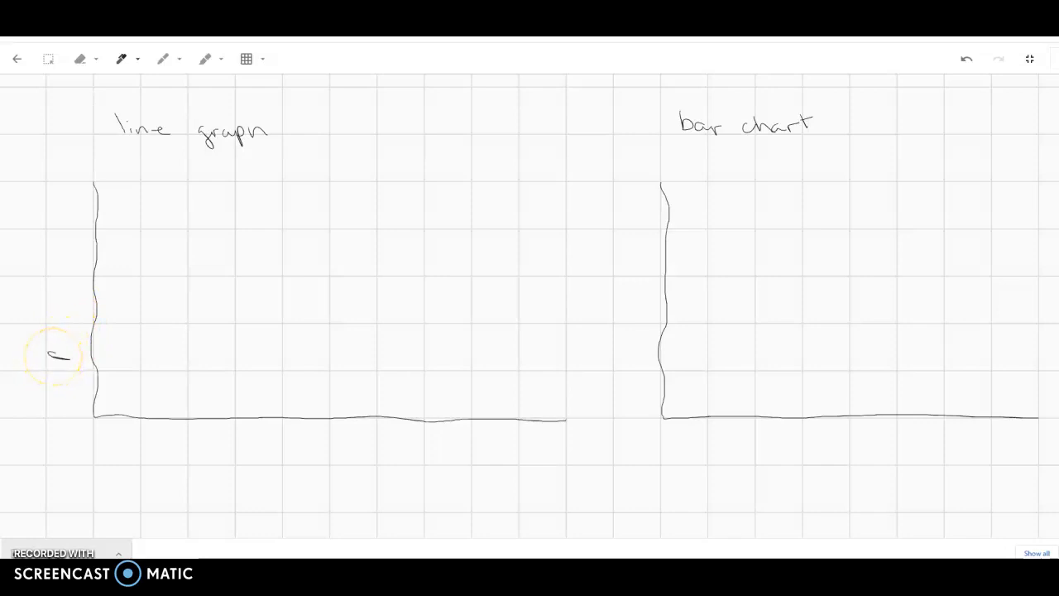
pyautogui.write('plot')
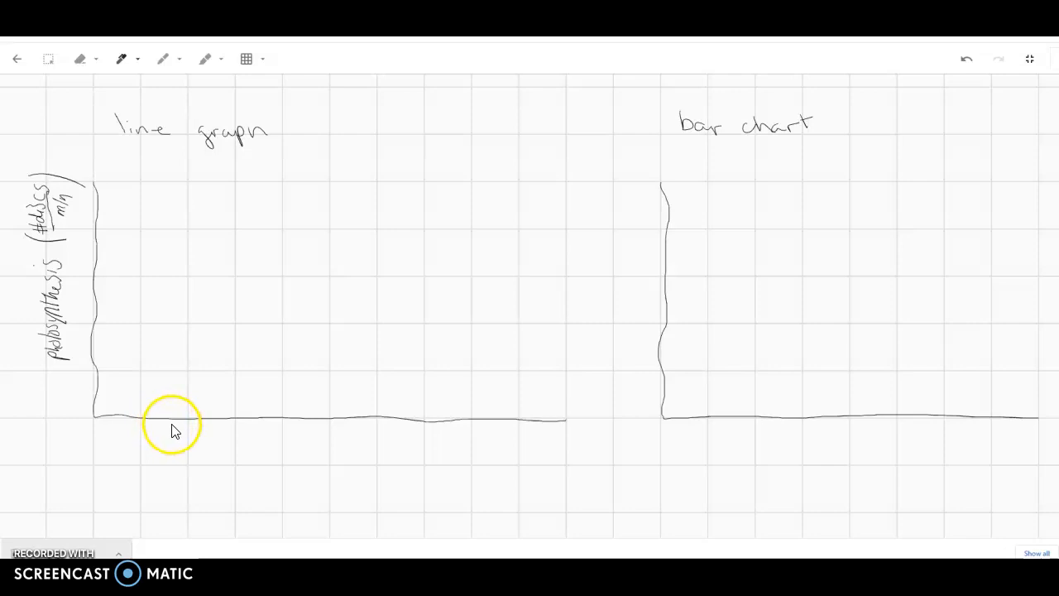
pyautogui.moveTo(177, 438)
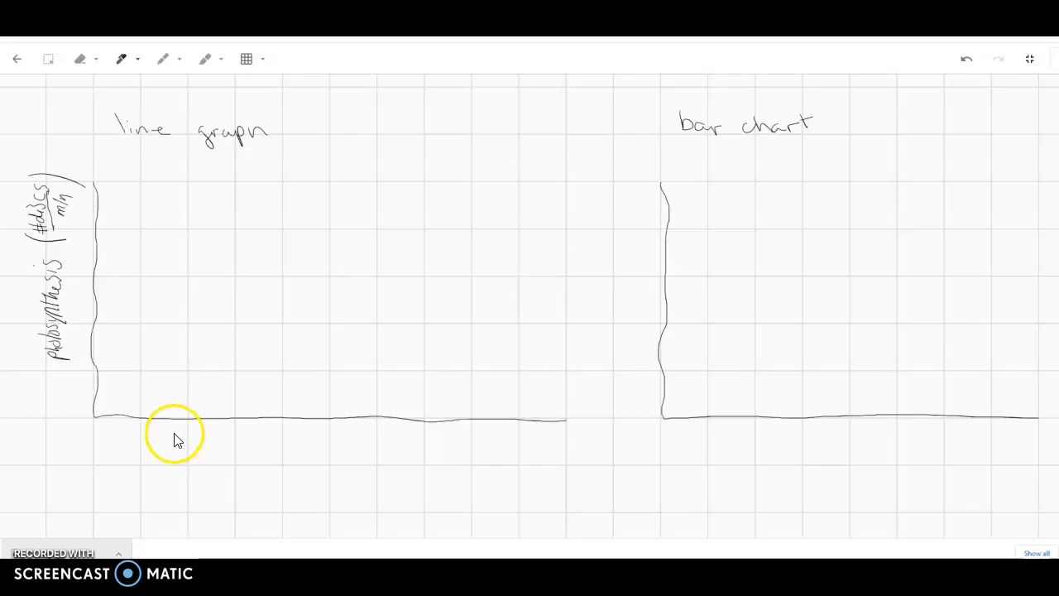
pyautogui.moveTo(182, 444)
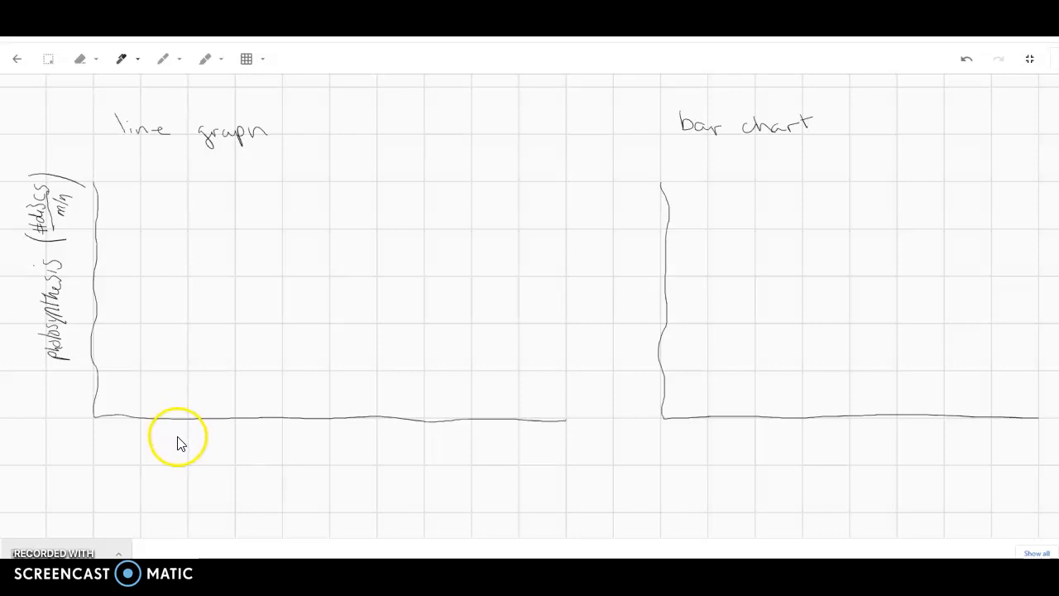
pyautogui.moveTo(250, 481)
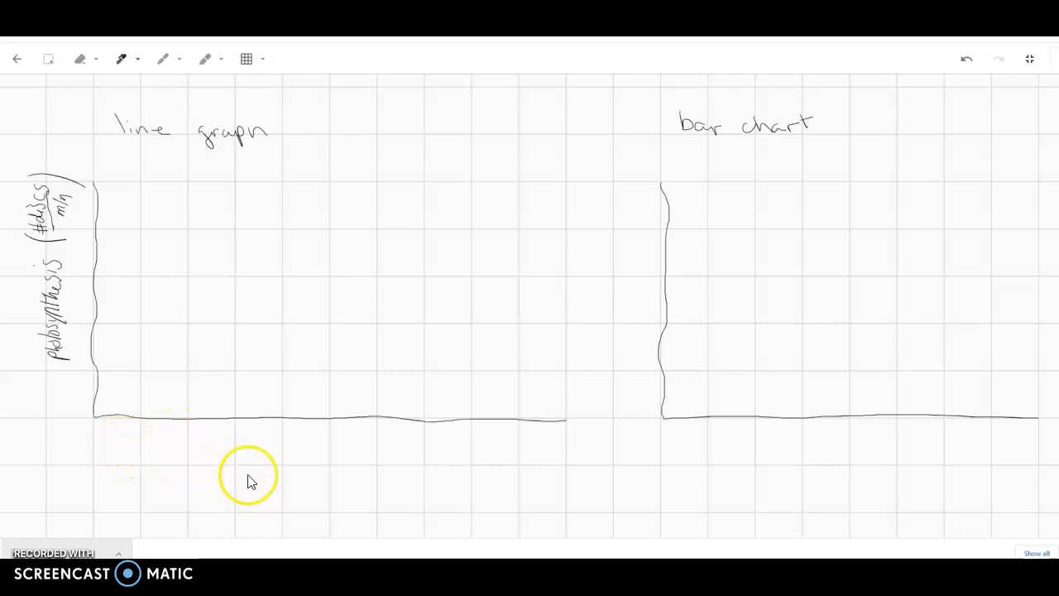
pyautogui.moveTo(273, 460); pyautogui.dragTo(298, 463)
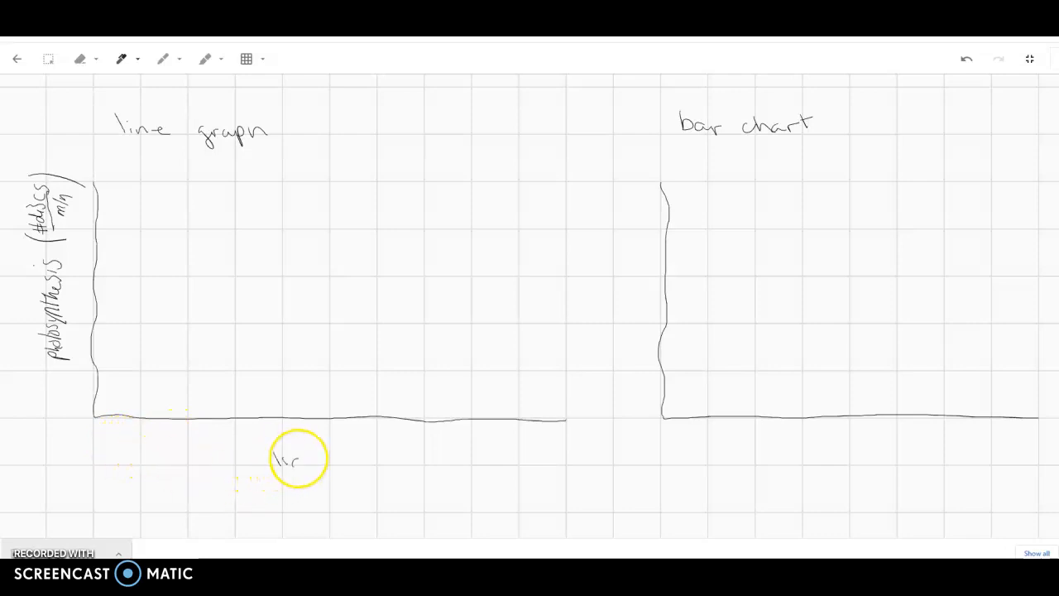
pyautogui.moveTo(294, 459); pyautogui.dragTo(344, 459)
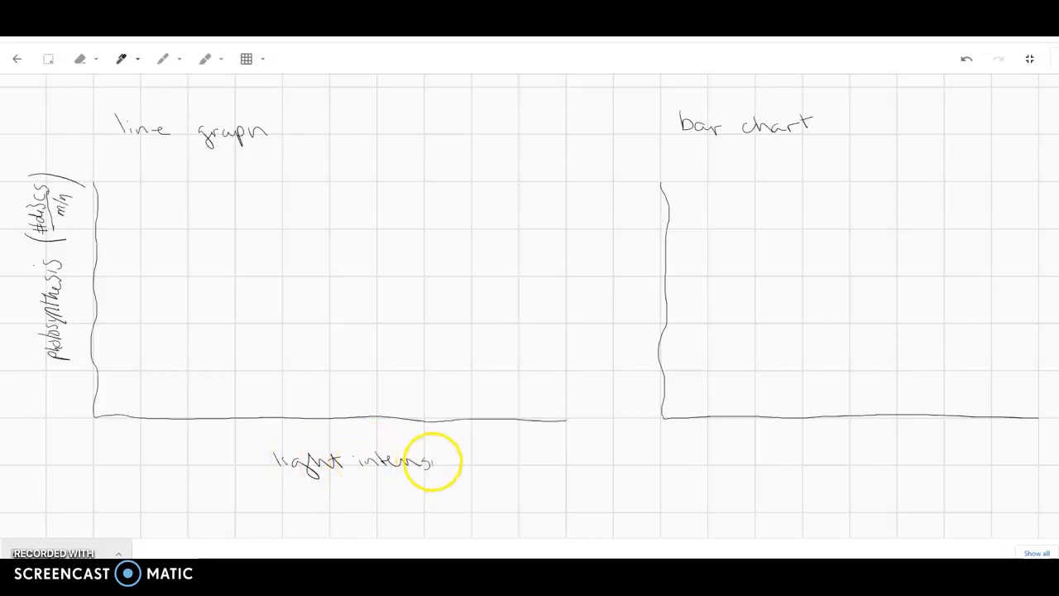
pyautogui.moveTo(434, 459); pyautogui.dragTo(479, 460)
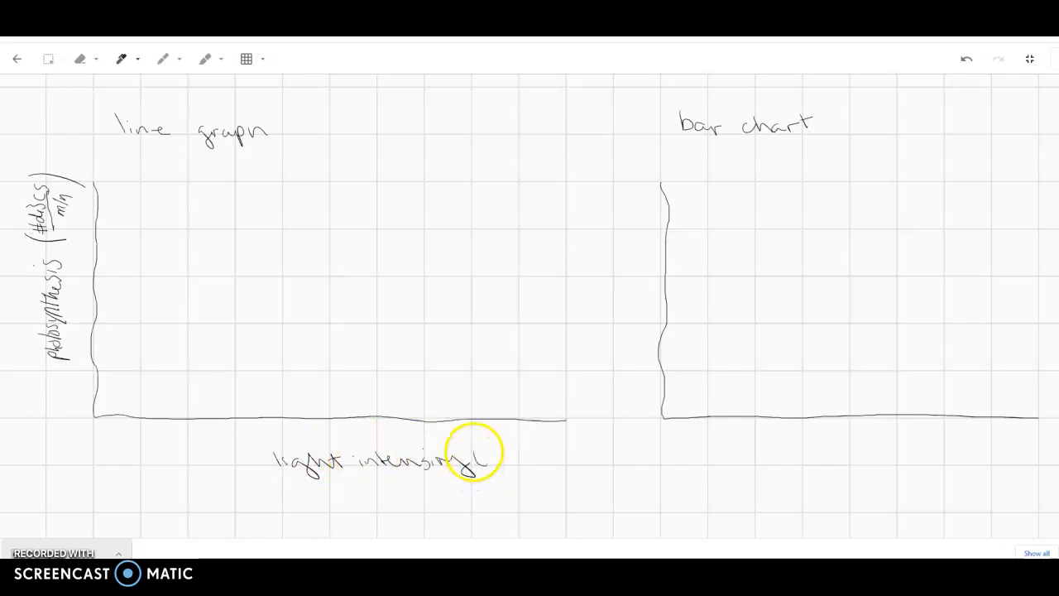
pyautogui.moveTo(472, 460); pyautogui.dragTo(526, 461)
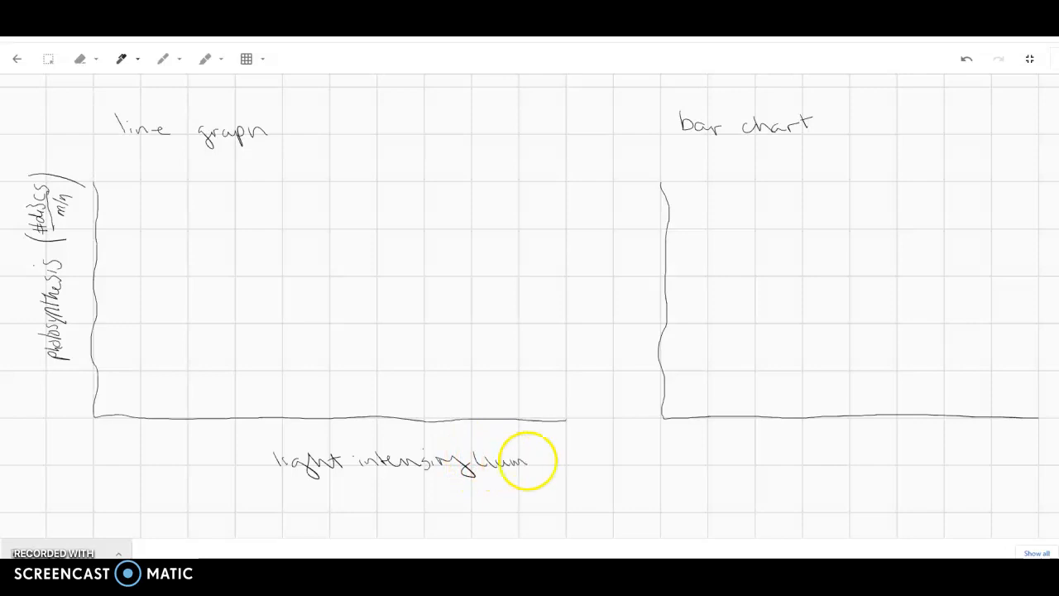
pyautogui.moveTo(525, 459); pyautogui.dragTo(550, 459)
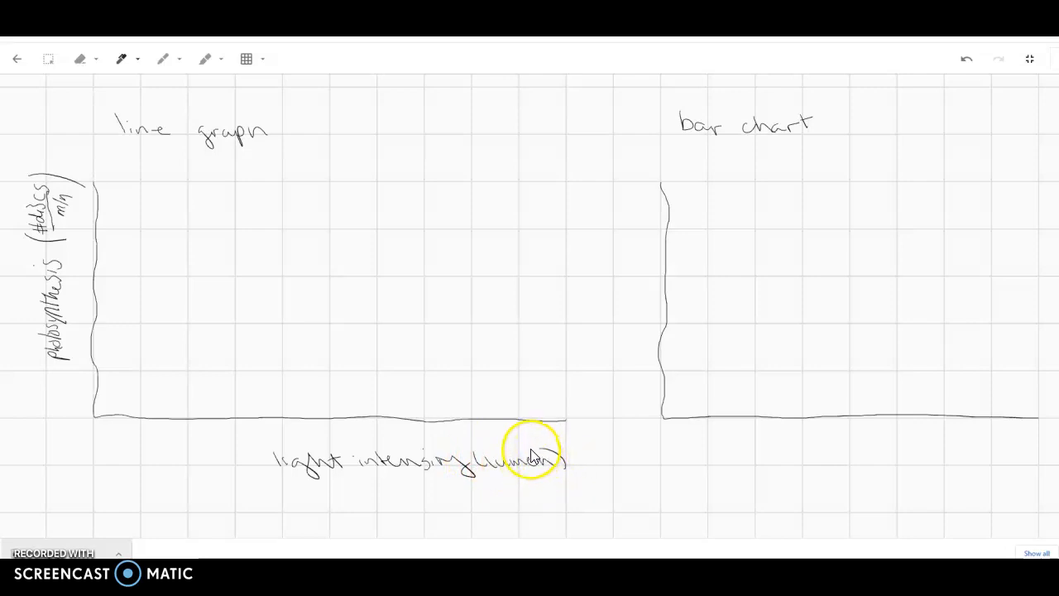
pyautogui.moveTo(98, 444)
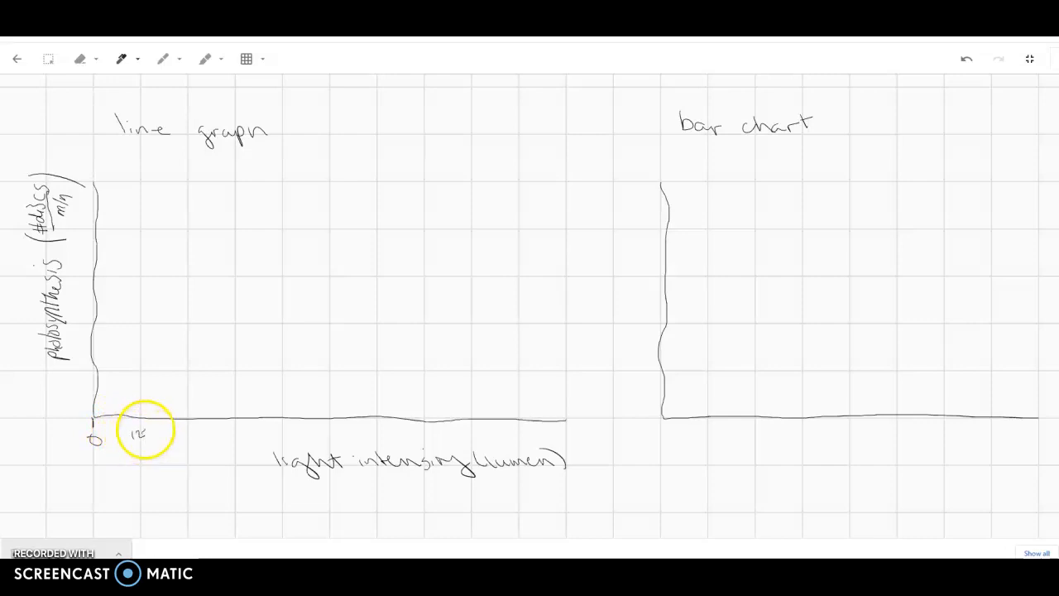
# Write x-axis values from 0 to 1375 in steps of 125 under the line graph
pyautogui.moveTo(145, 428); pyautogui.dragTo(182, 434)
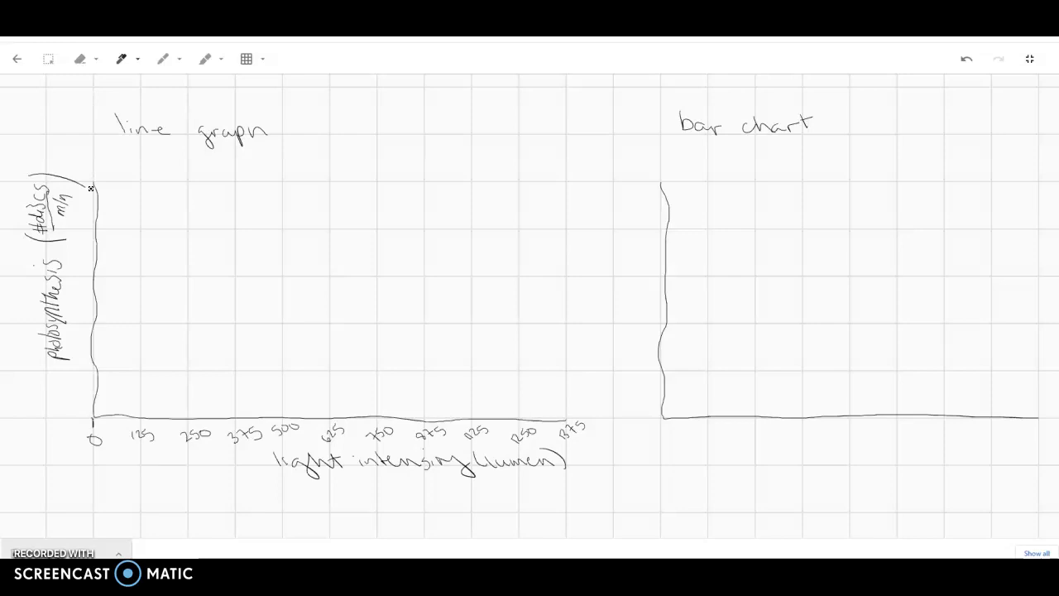
pyautogui.moveTo(100, 197)
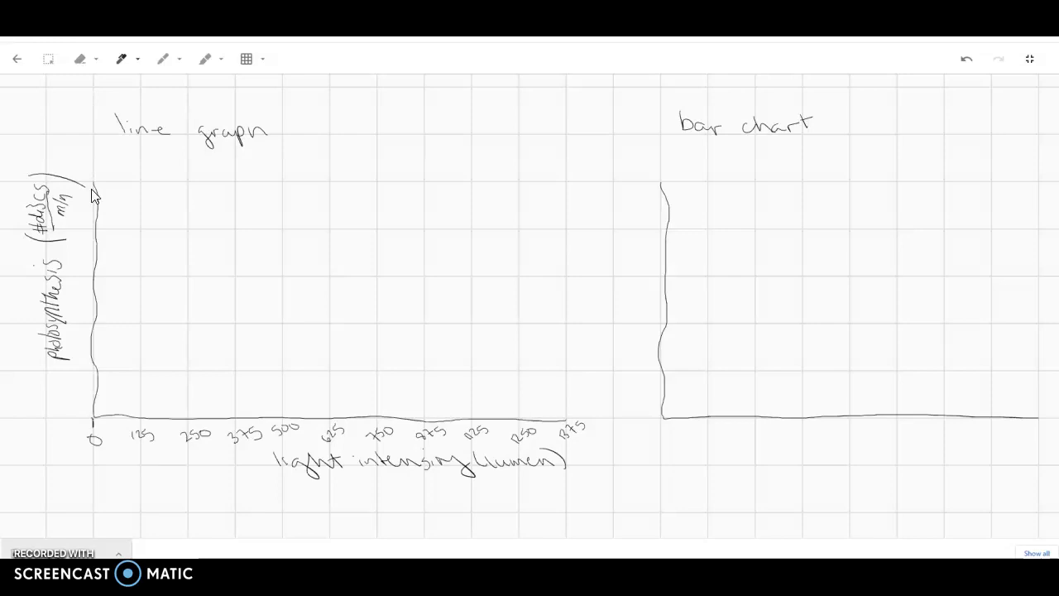
# Add y-axis ticks labelled 0.03, 0.06, 0.09, 0.12 and 0.15 on the line graph
pyautogui.moveTo(91, 190); pyautogui.dragTo(124, 232)
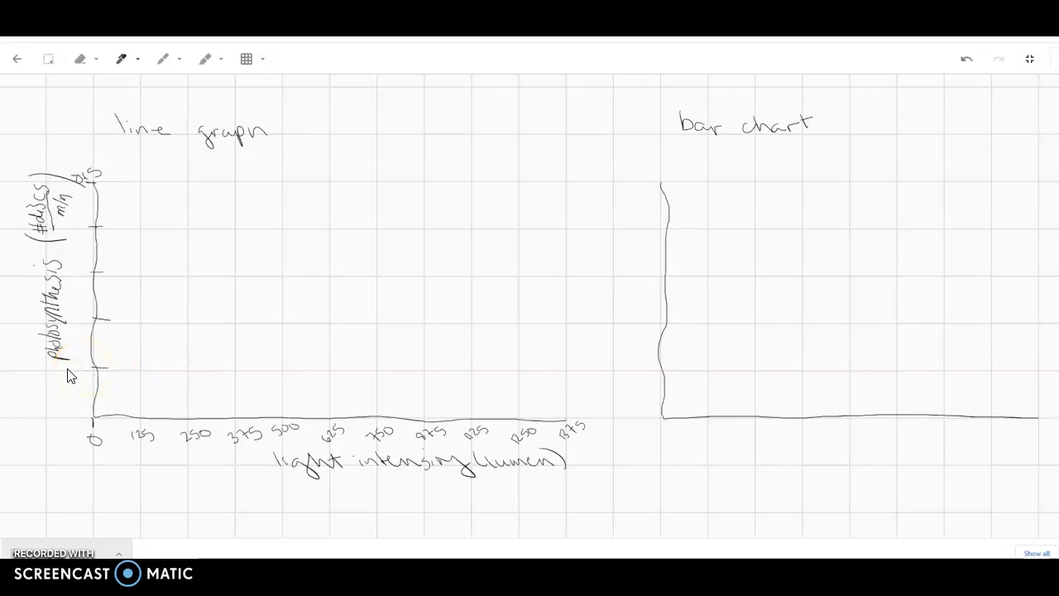
pyautogui.moveTo(62, 347); pyautogui.dragTo(100, 381)
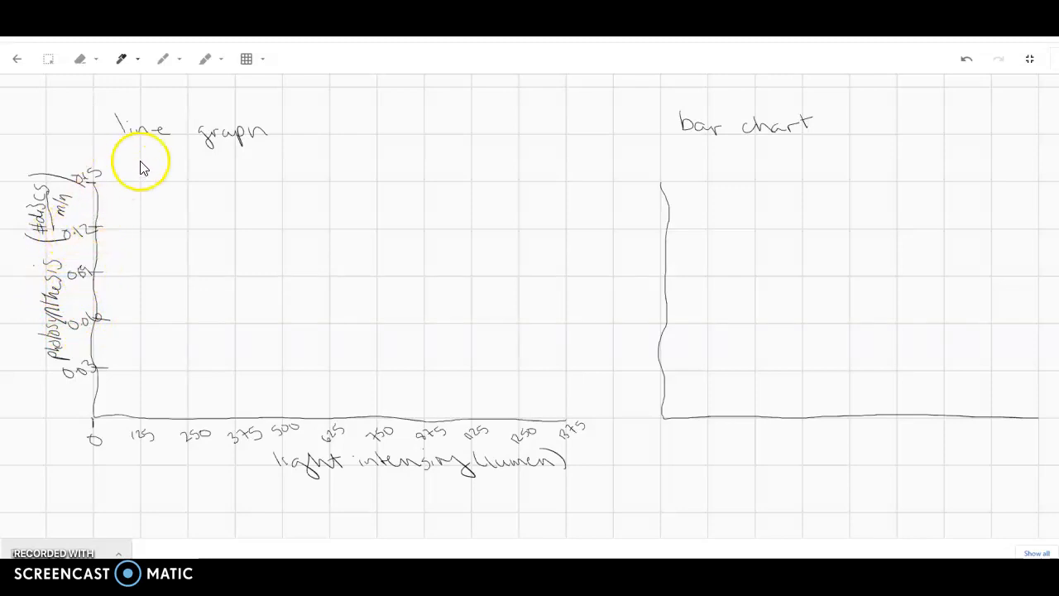
pyautogui.moveTo(229, 333)
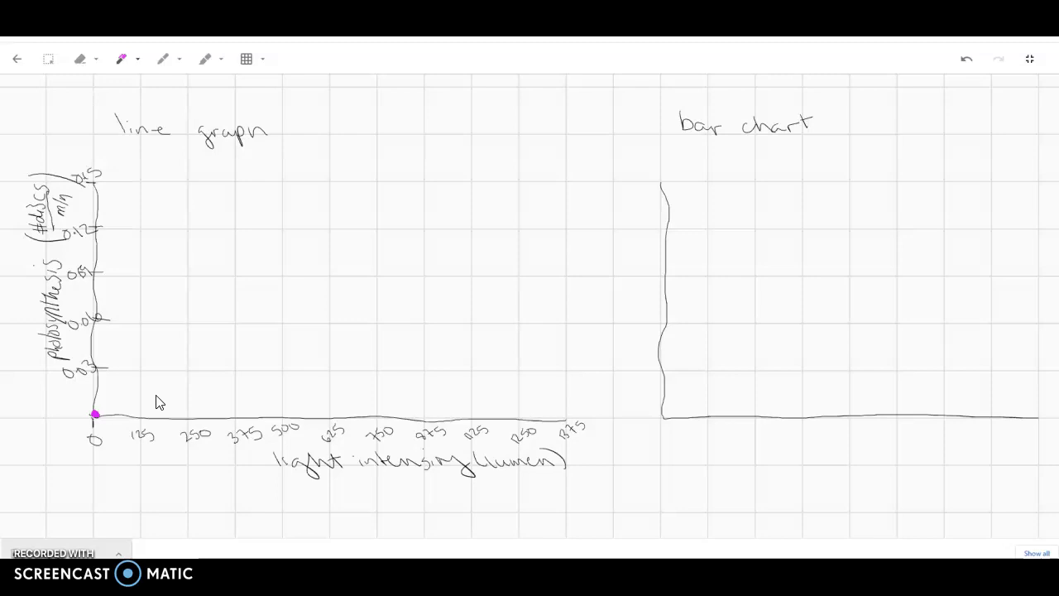
# Plot magenta points at the origin and near 375, 625 and 1250 lumens
pyautogui.click(108, 323)
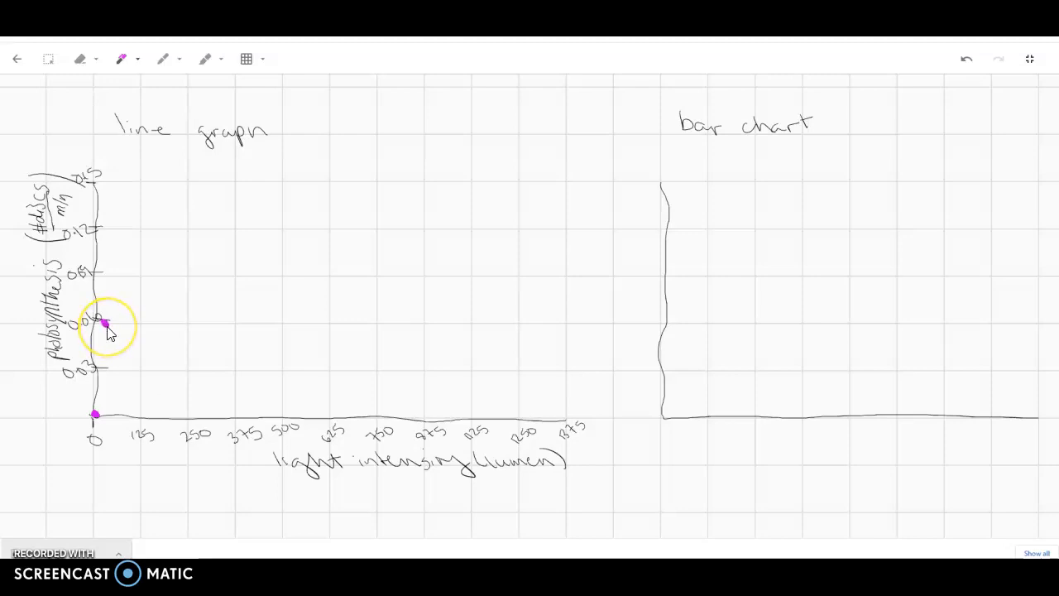
pyautogui.moveTo(161, 340)
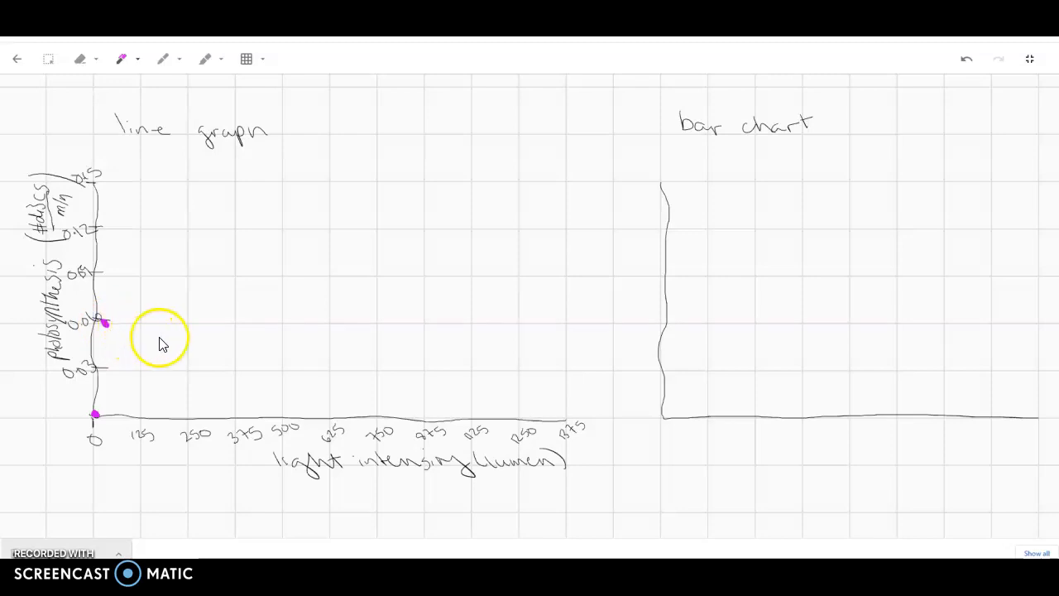
pyautogui.moveTo(267, 329)
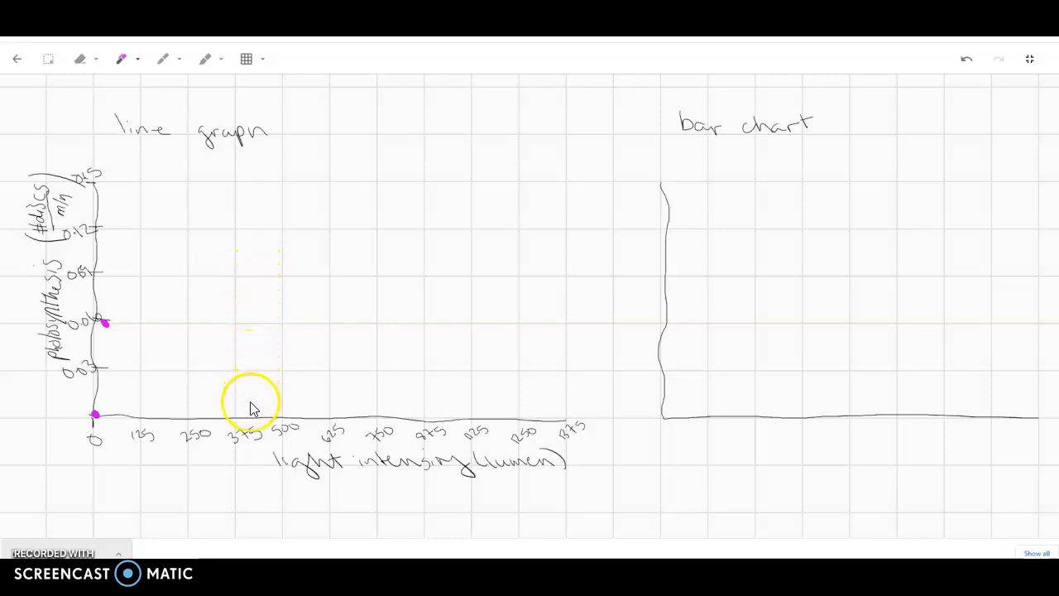
pyautogui.click(246, 397)
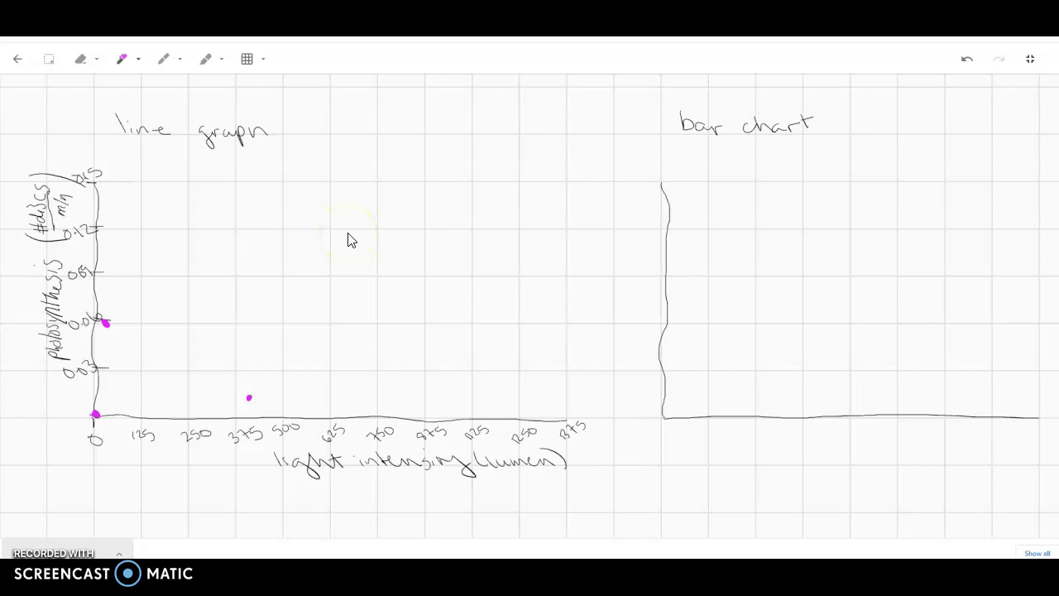
pyautogui.click(338, 189)
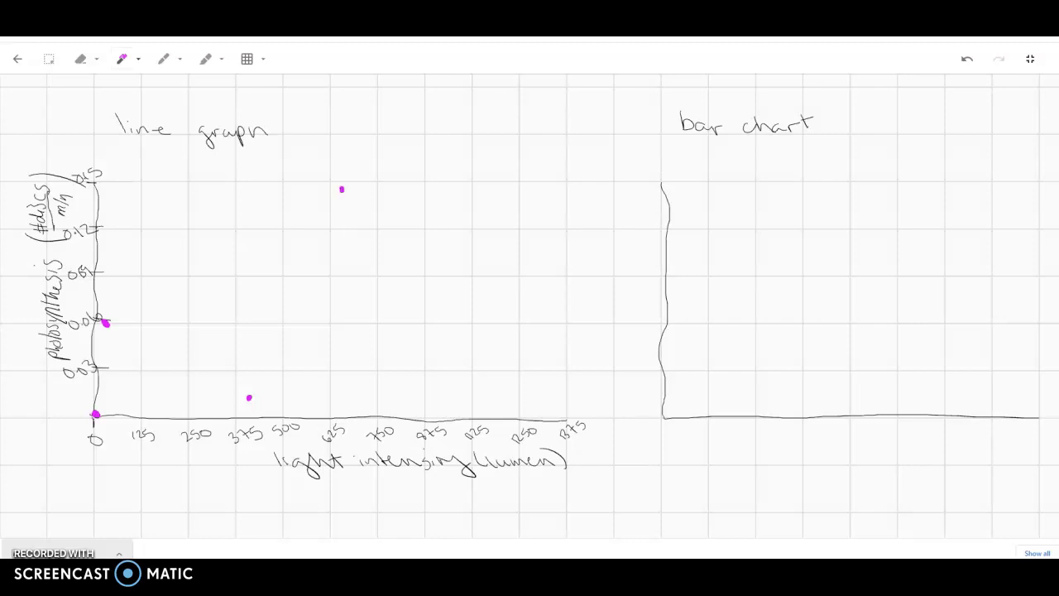
pyautogui.click(344, 189)
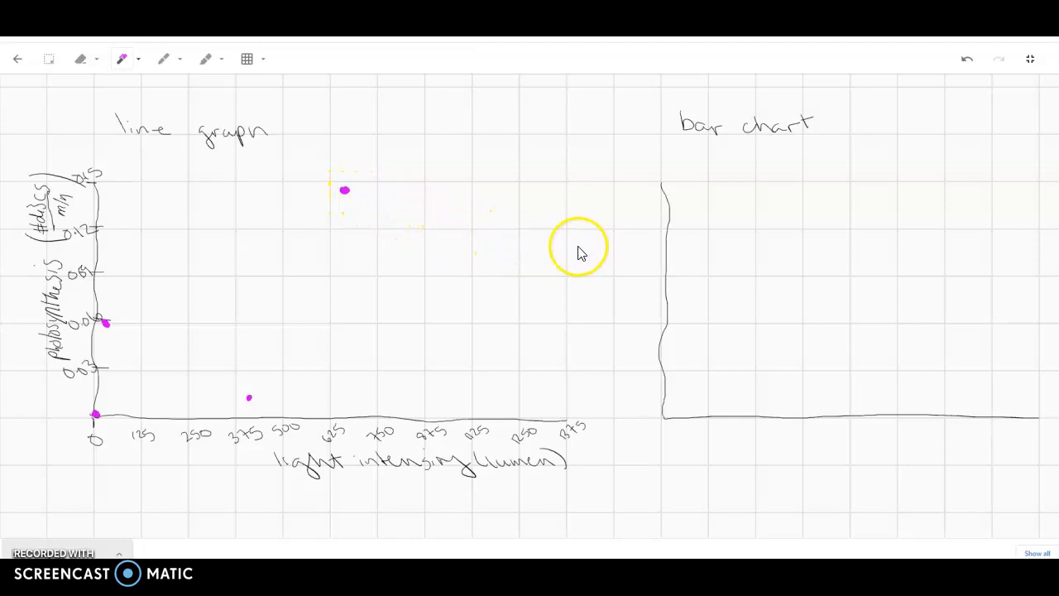
pyautogui.moveTo(535, 244)
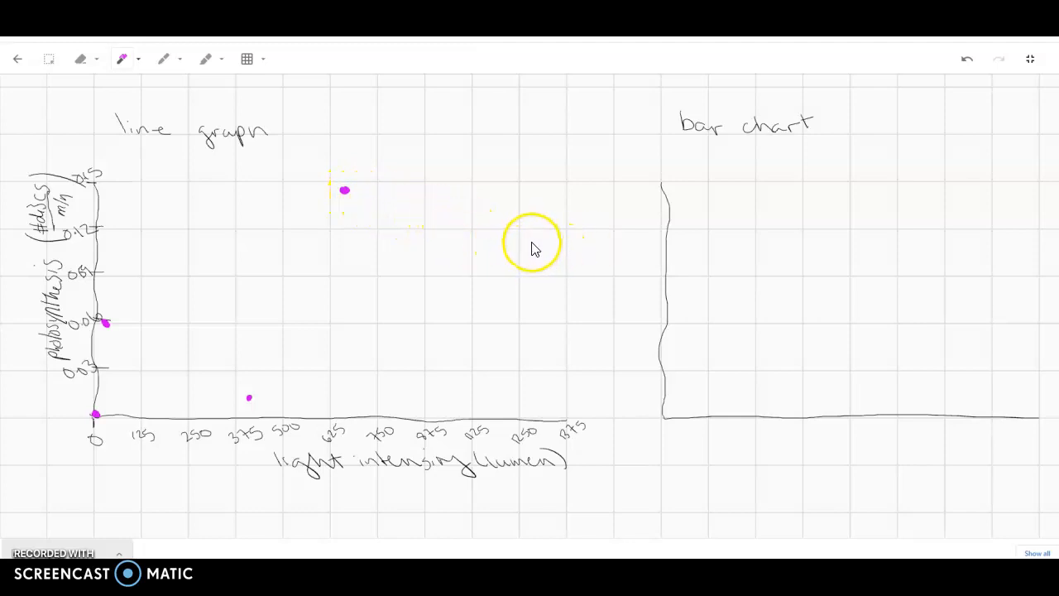
pyautogui.click(533, 258)
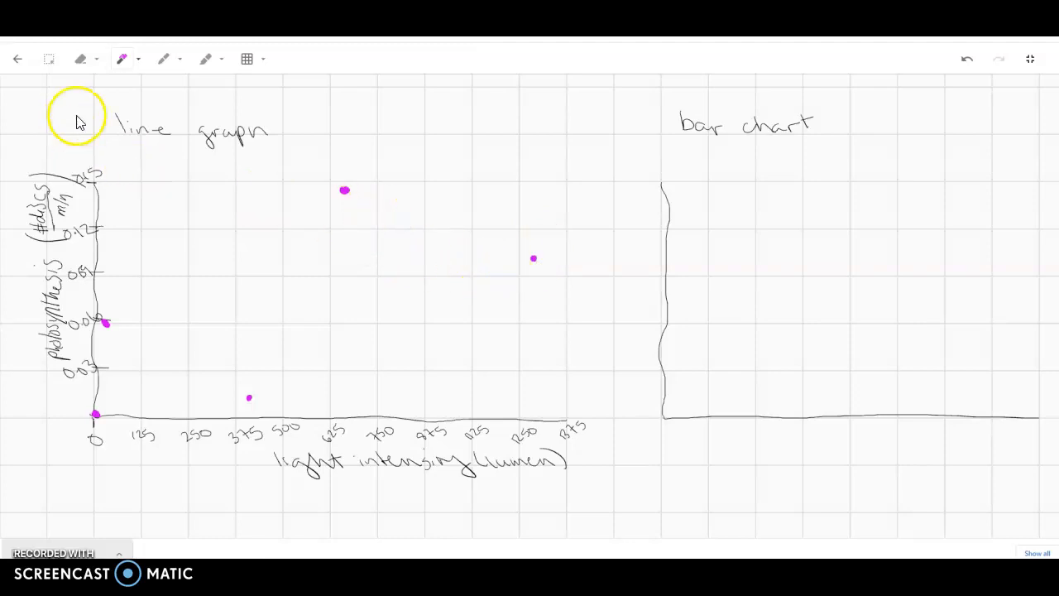
# Draw a blue best-fit line rising from near the origin past 1000 lumens
pyautogui.click(123, 59)
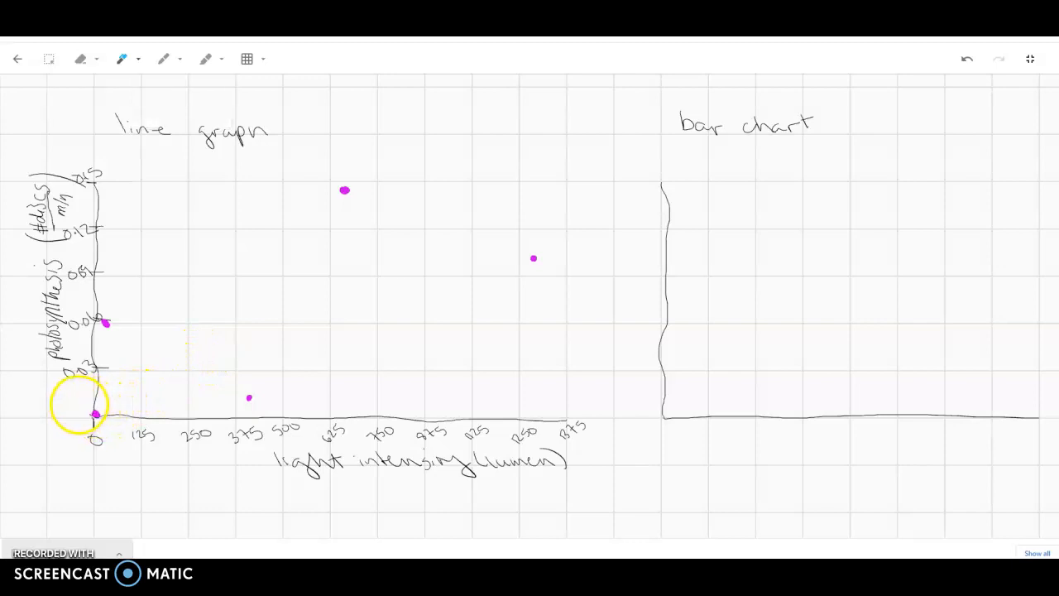
pyautogui.moveTo(91, 405); pyautogui.dragTo(163, 356)
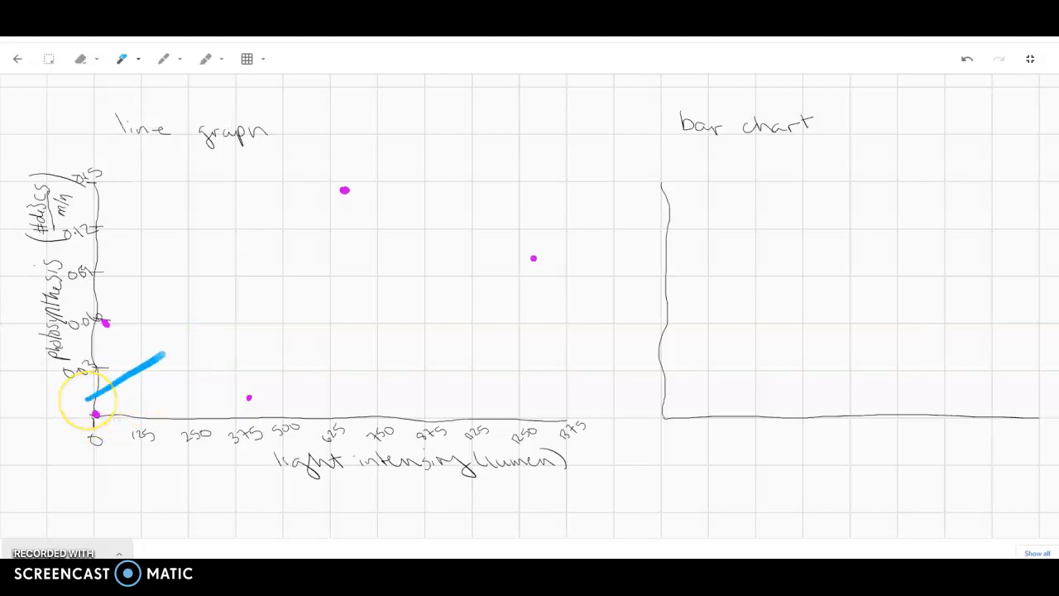
pyautogui.moveTo(91, 397); pyautogui.dragTo(464, 214)
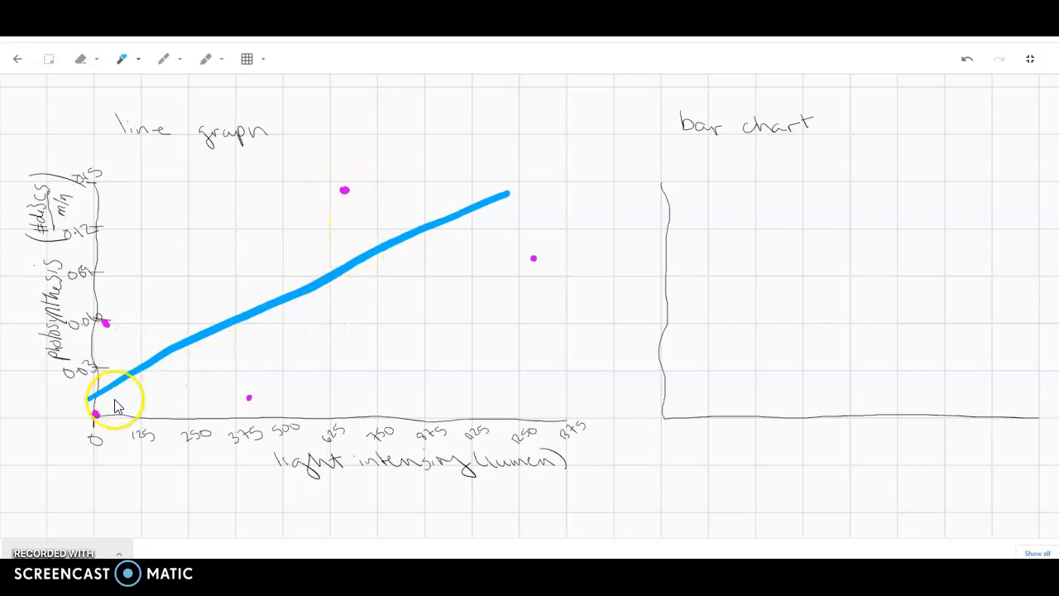
pyautogui.moveTo(253, 207)
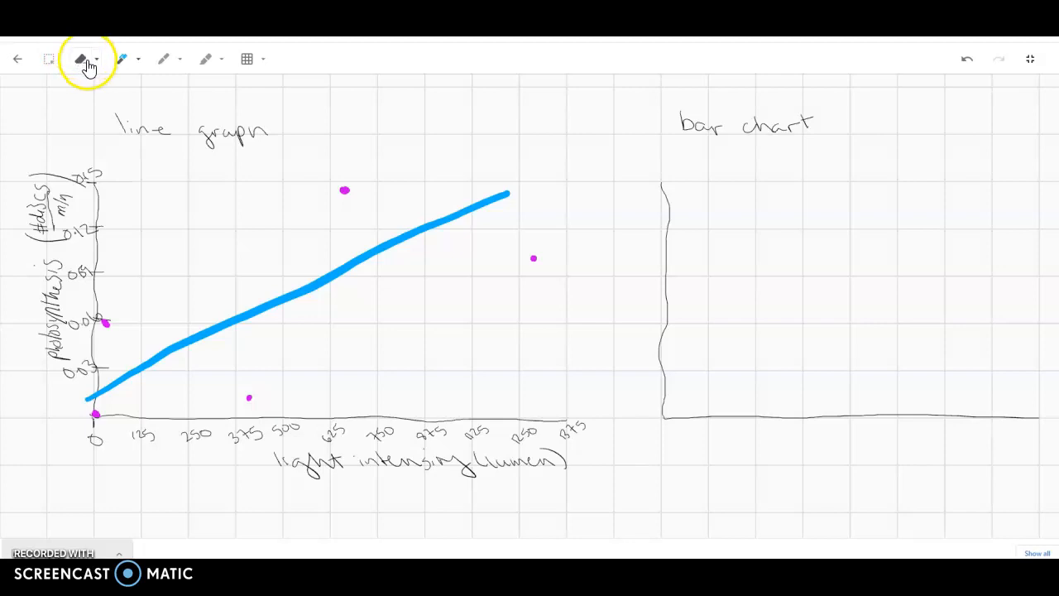
# With a thick black pen, tick the bar chart's y-axis from 0 to 0.15
pyautogui.click(122, 59)
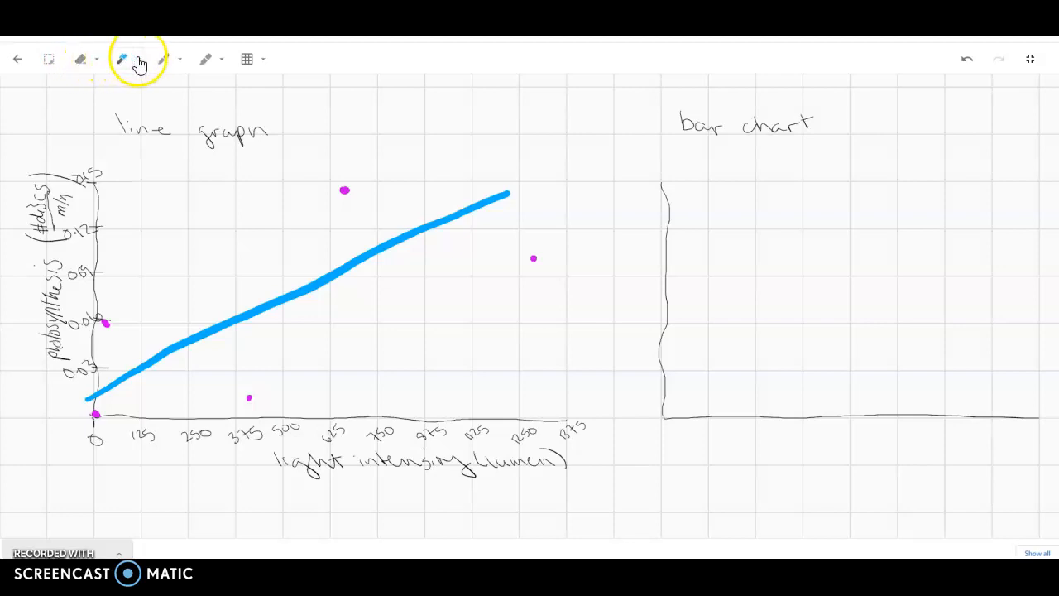
pyautogui.click(122, 59)
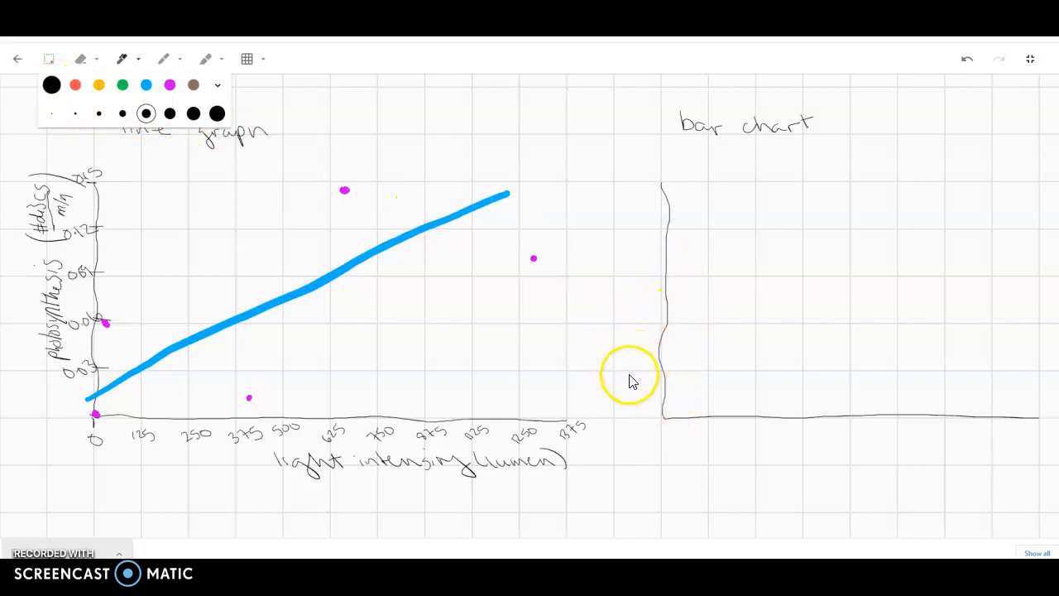
pyautogui.moveTo(662, 376)
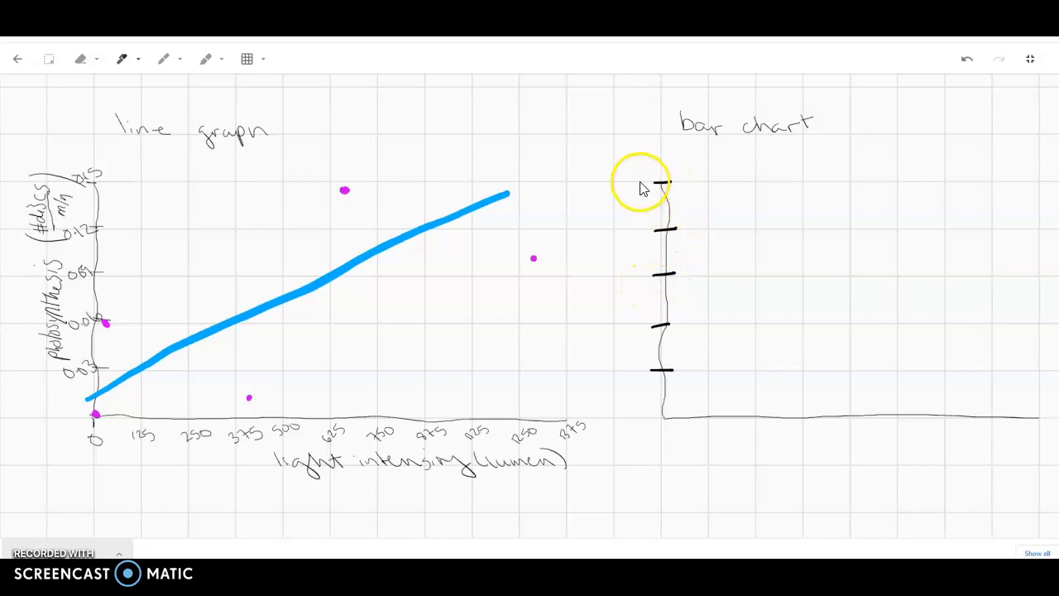
pyautogui.moveTo(621, 180); pyautogui.dragTo(662, 181)
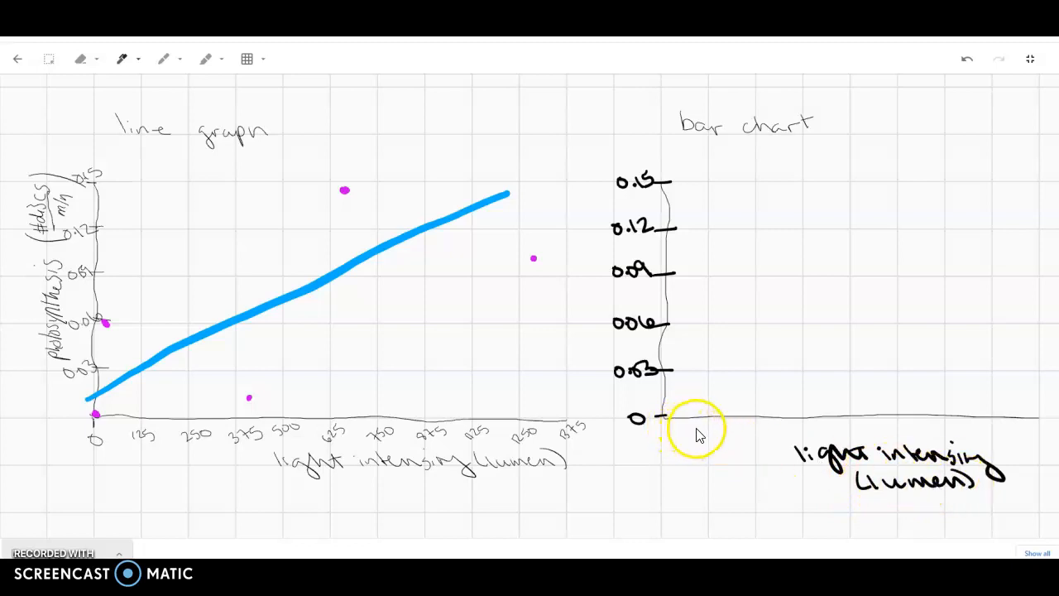
pyautogui.moveTo(715, 428)
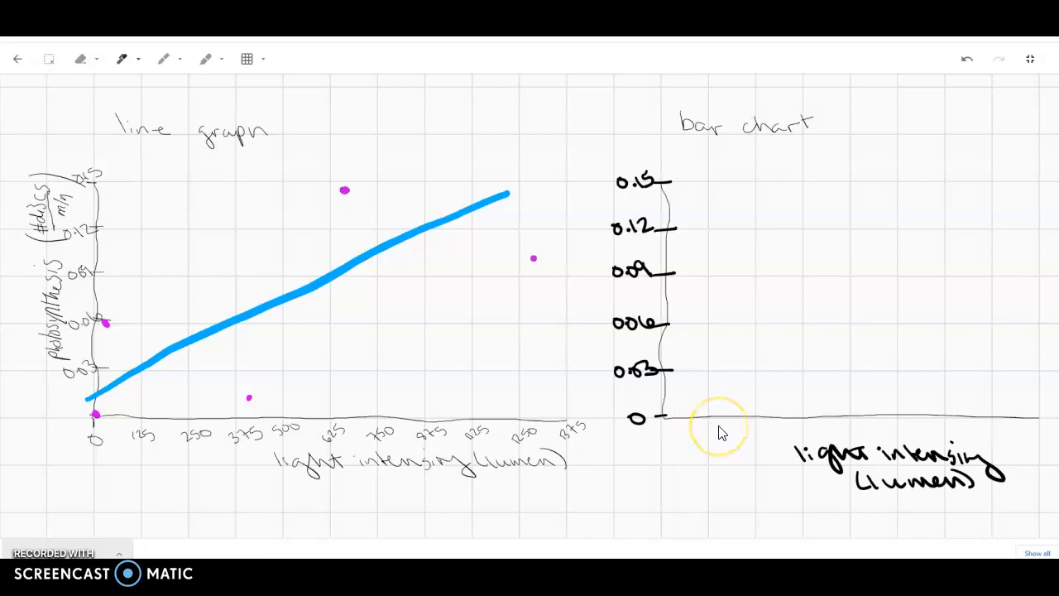
pyautogui.moveTo(712, 439)
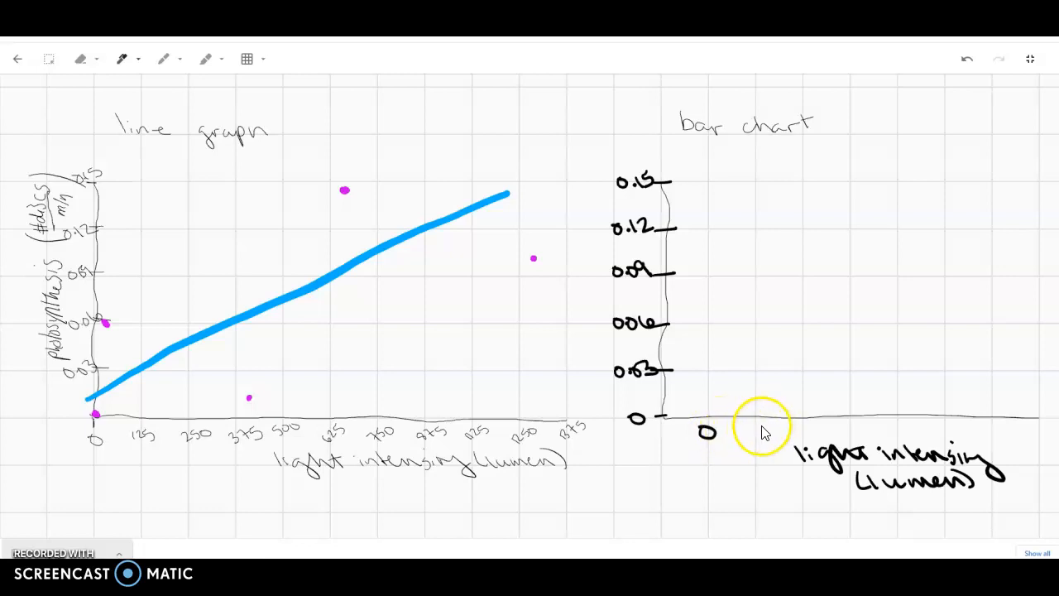
pyautogui.moveTo(752, 432)
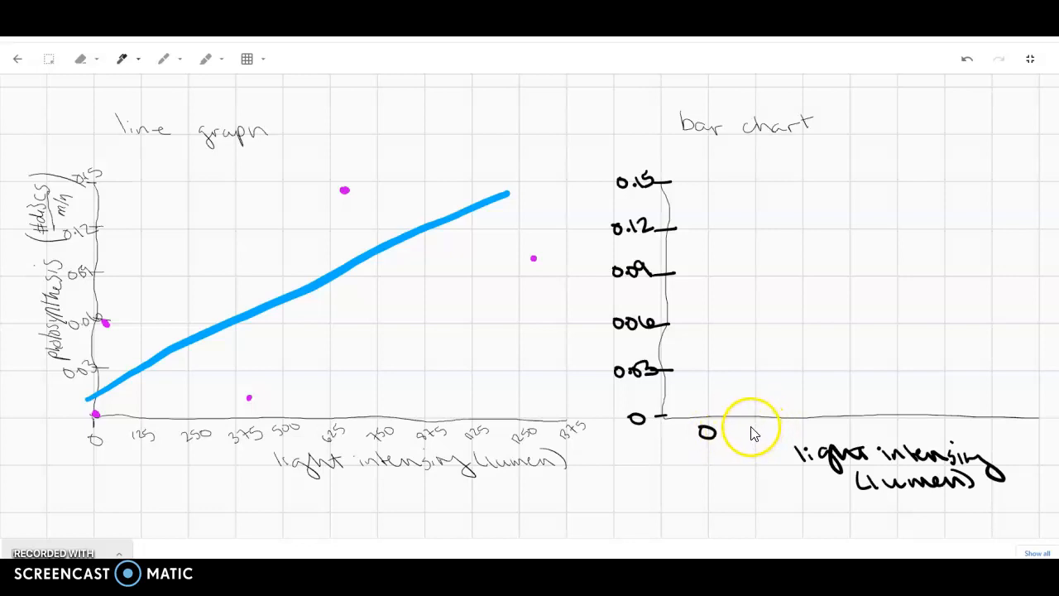
# Write 0, 25, 430, 650 and 1270 under the bar chart's horizontal axis
pyautogui.write('2')
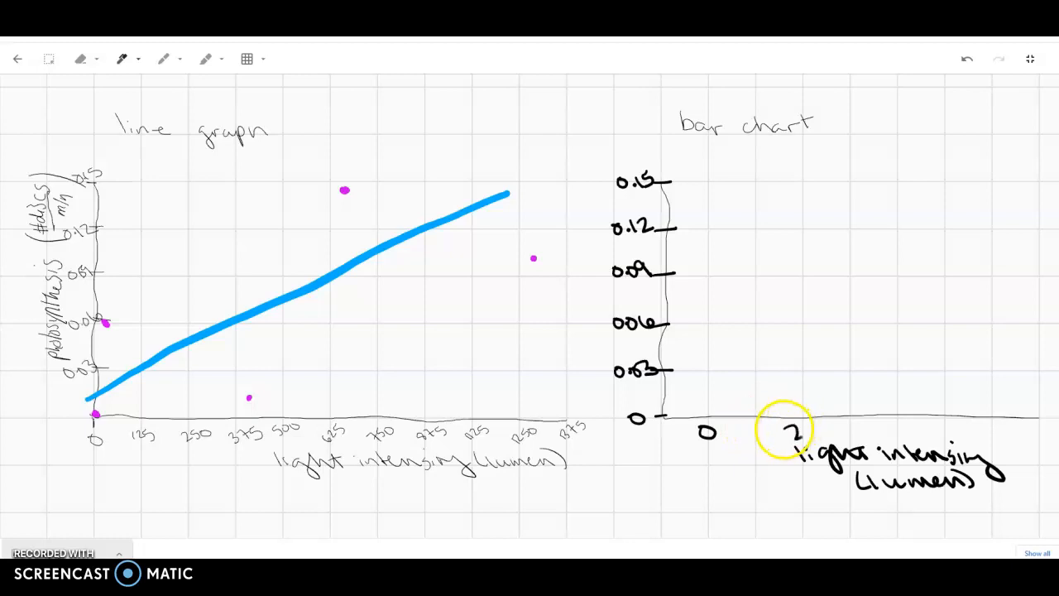
pyautogui.moveTo(794, 431); pyautogui.dragTo(923, 431)
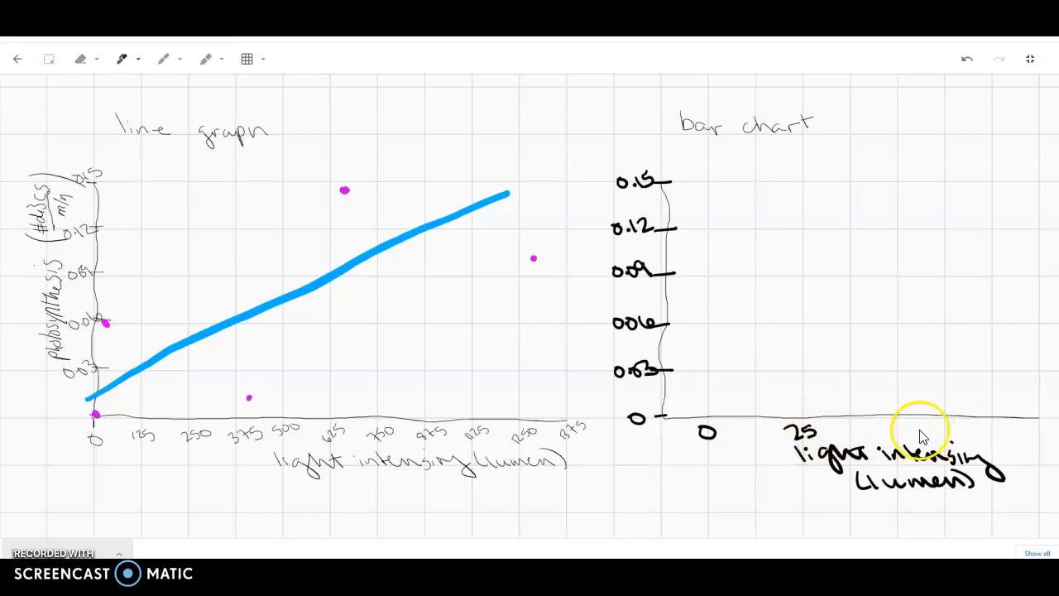
pyautogui.write('43')
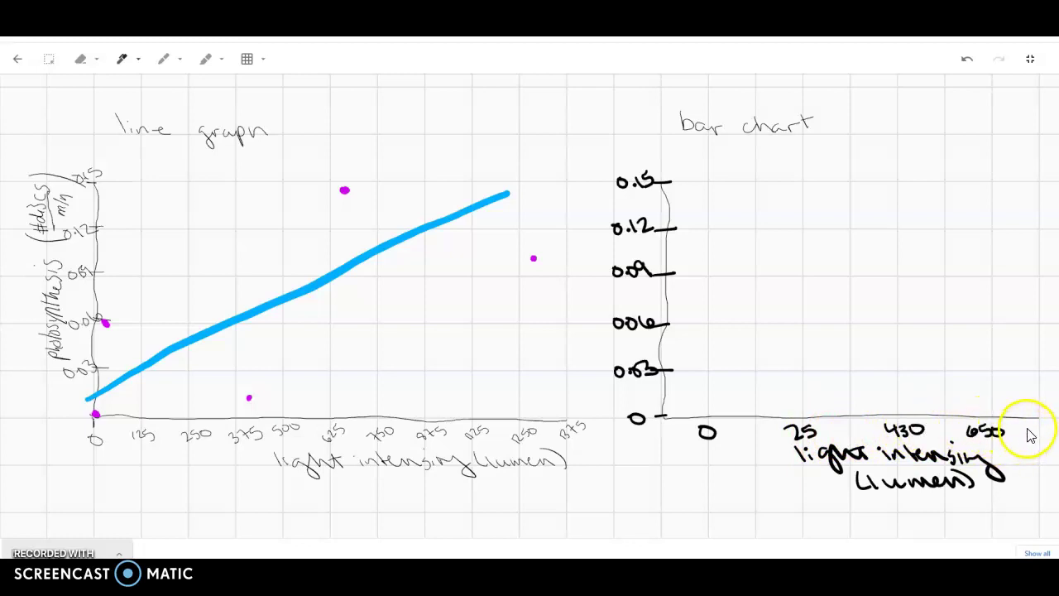
pyautogui.write('870')
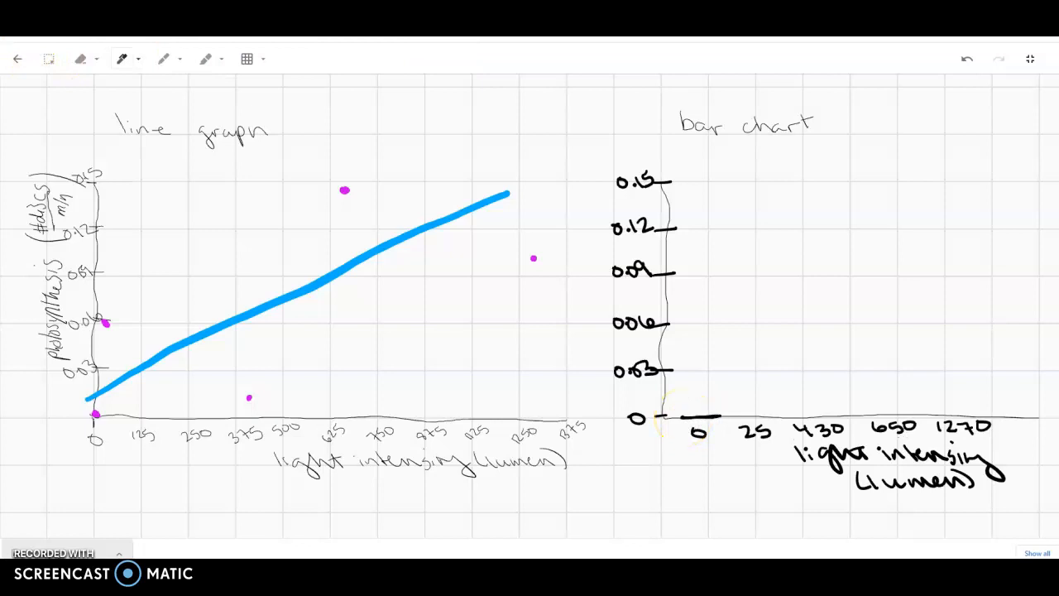
# Sketch bars above 0, 25, 430, 650 and 1270, tallest at 650
pyautogui.click(755, 426)
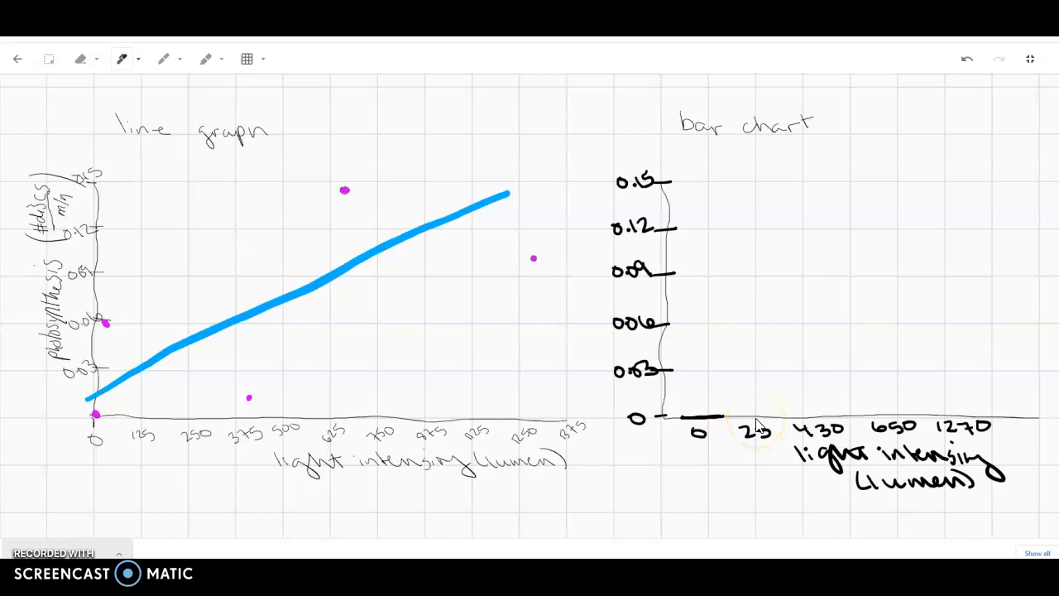
pyautogui.moveTo(736, 332)
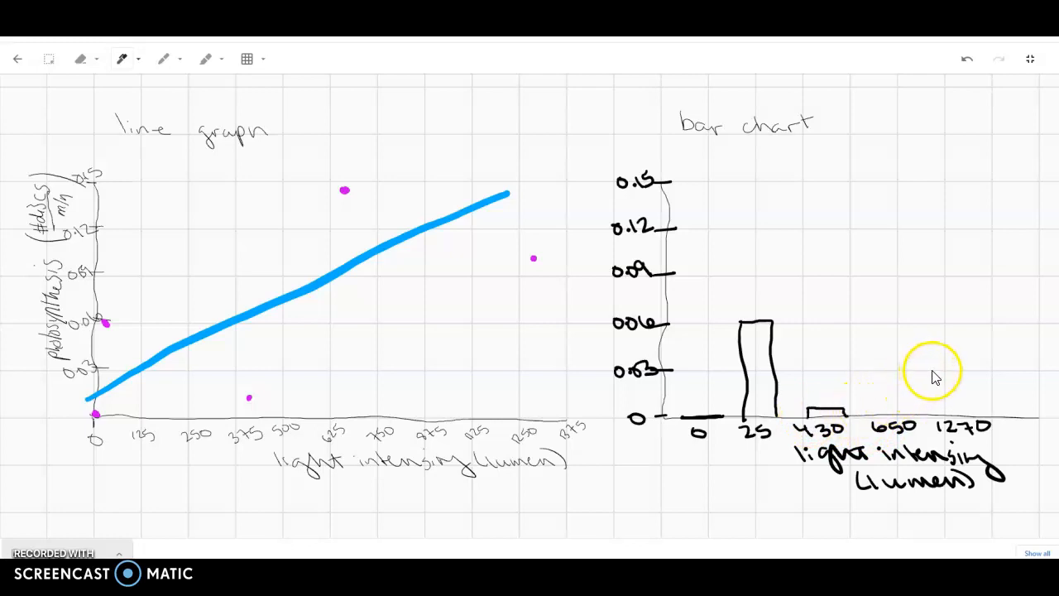
pyautogui.moveTo(902, 409)
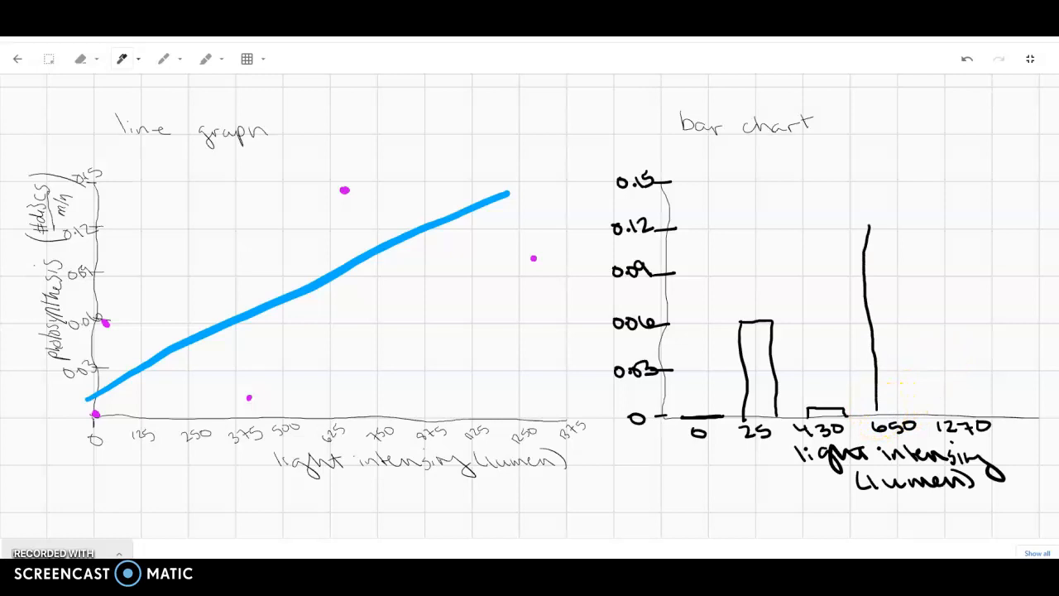
pyautogui.moveTo(869, 223); pyautogui.dragTo(919, 290)
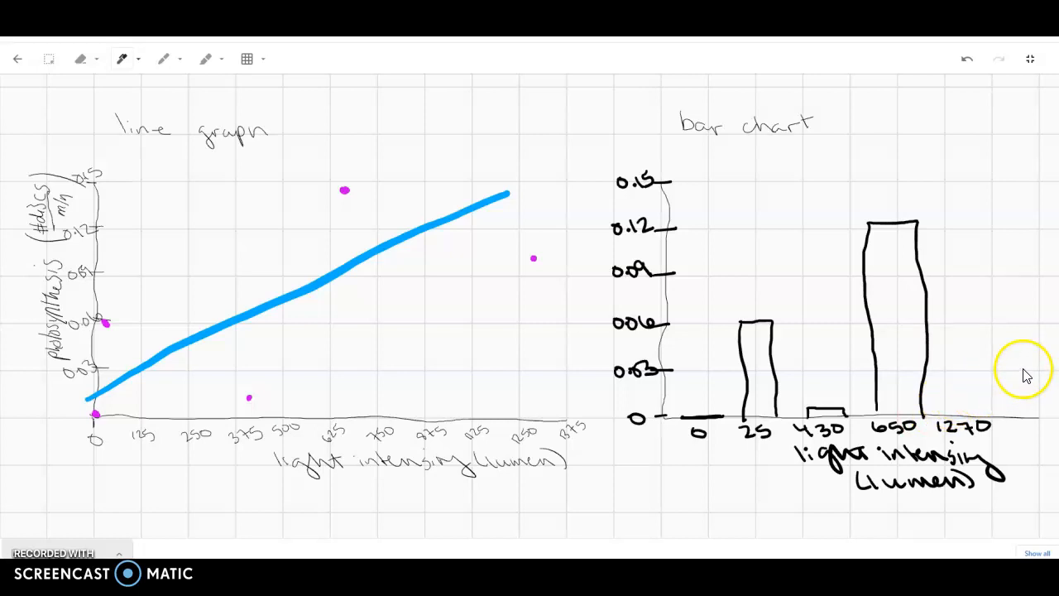
pyautogui.moveTo(1032, 375)
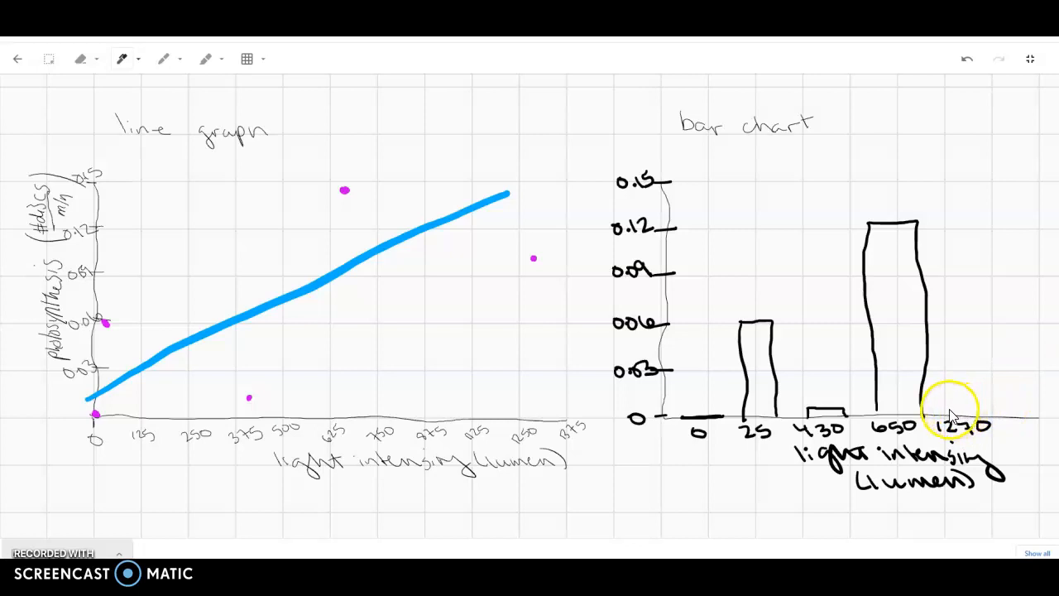
pyautogui.moveTo(956, 414); pyautogui.dragTo(955, 344)
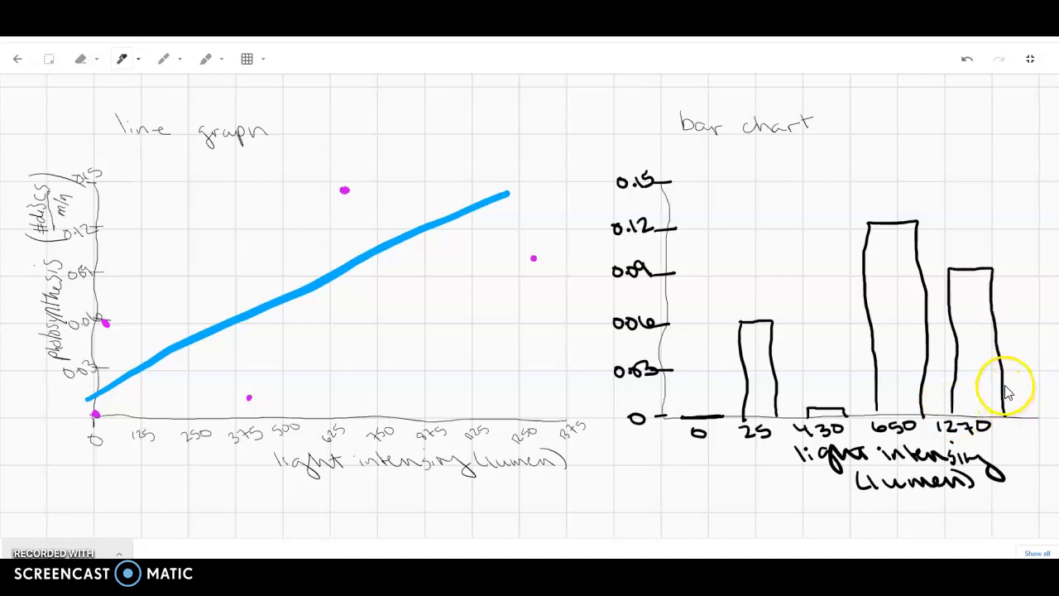
pyautogui.moveTo(1011, 381)
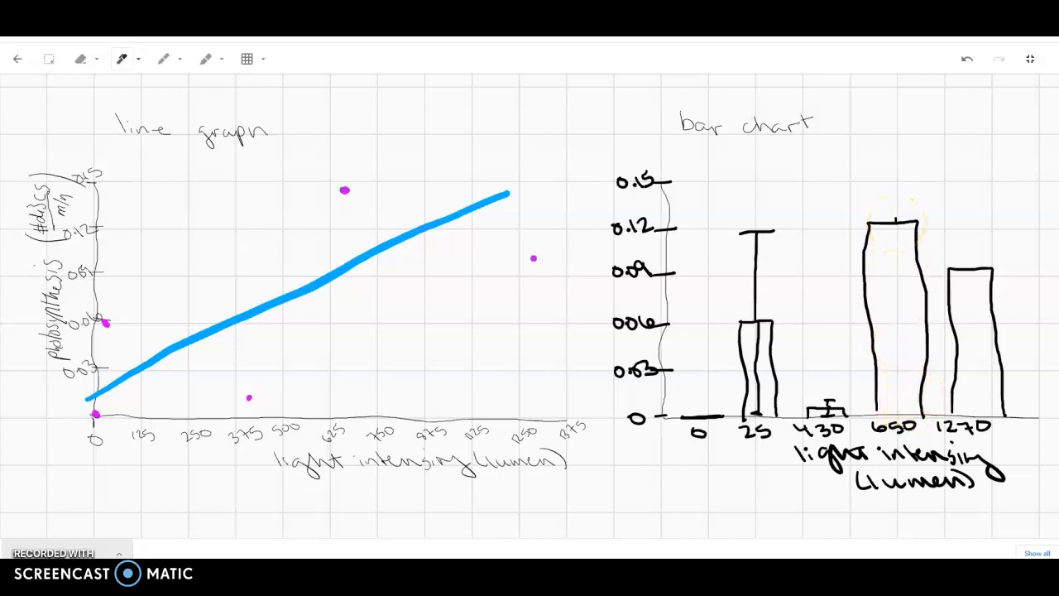
# Draw capped error bars through the tops of the 25, 430 and 650 bars
pyautogui.moveTo(895, 215); pyautogui.dragTo(895, 120)
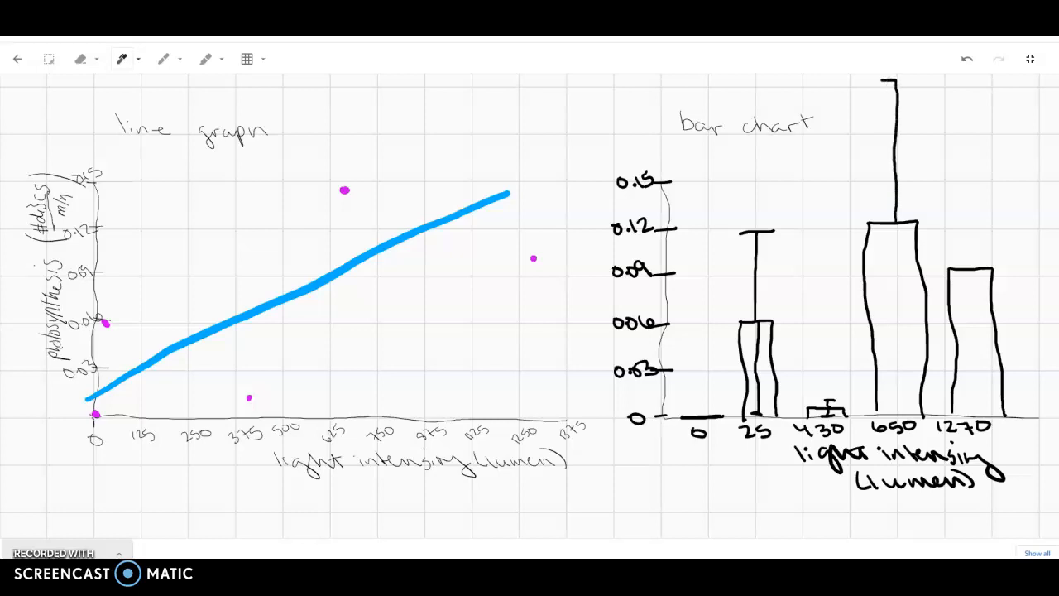
pyautogui.click(893, 223)
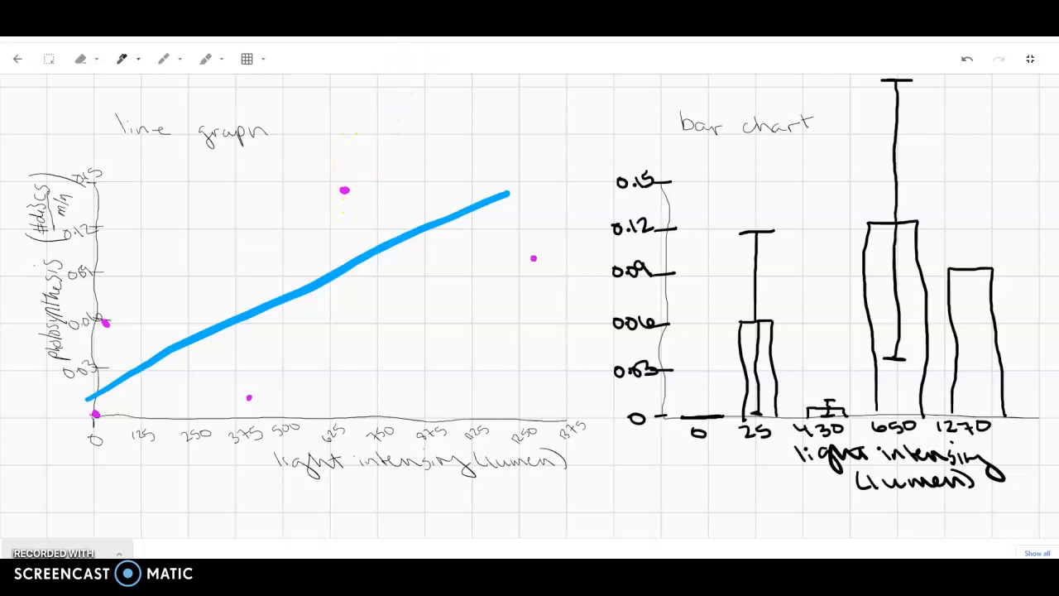
# Switch to a finer pen and handwrite 'Figure 1.' below the line graph
pyautogui.click(120, 58)
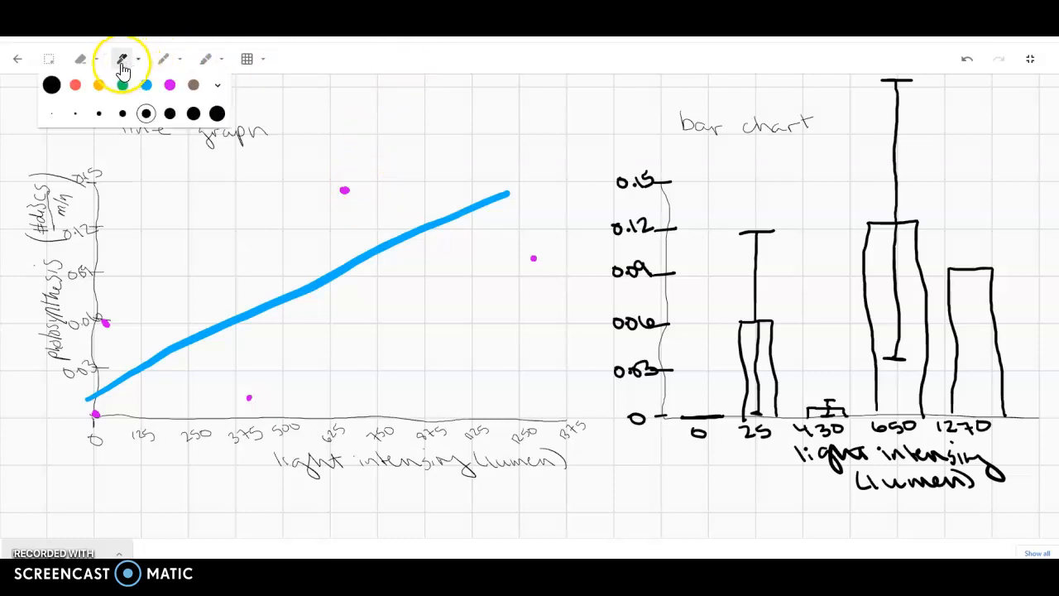
pyautogui.click(122, 59)
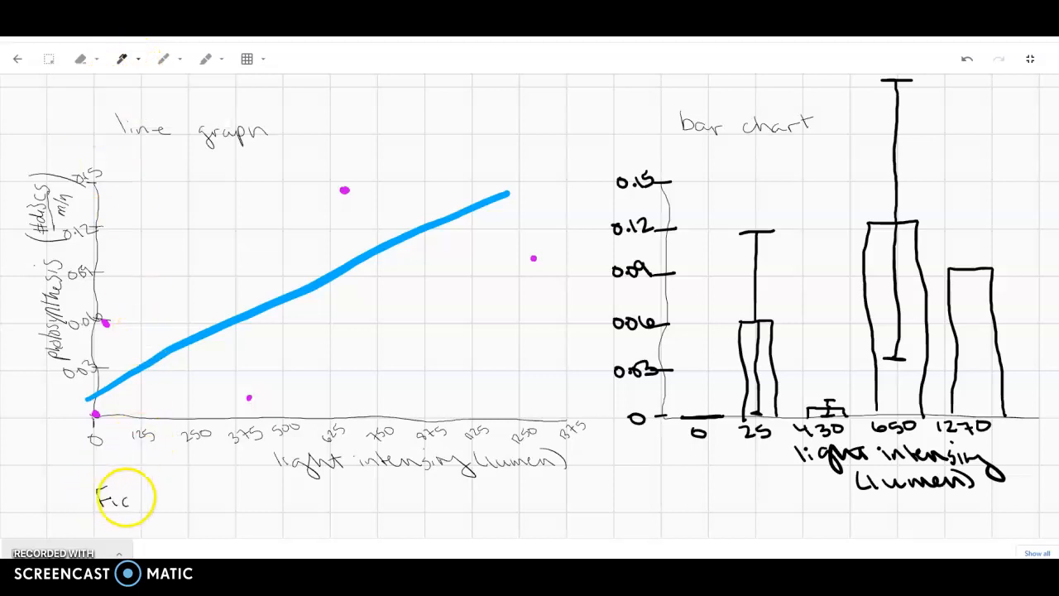
pyautogui.write('Figure')
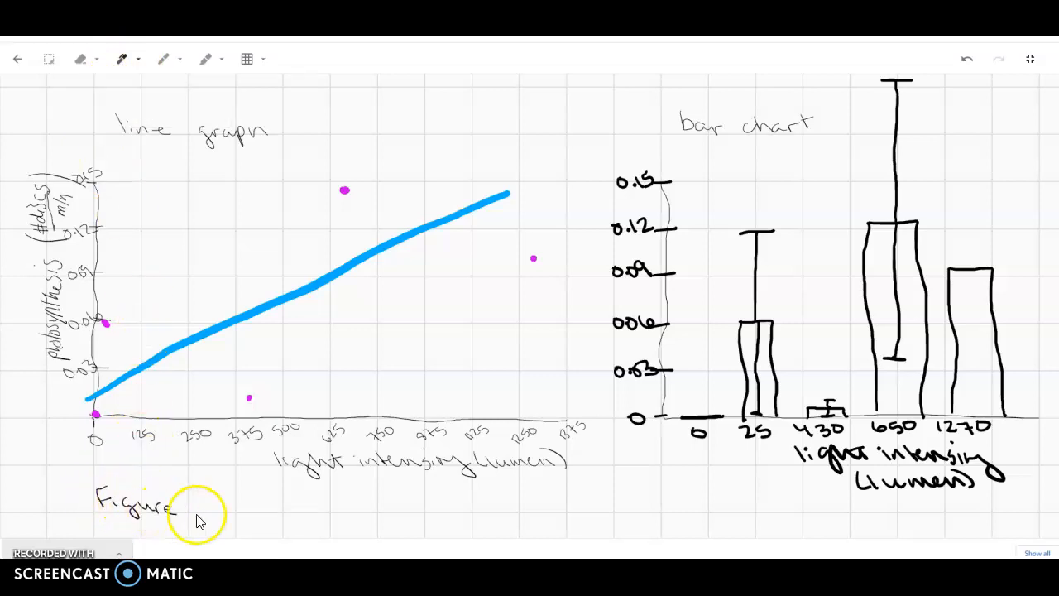
pyautogui.moveTo(187, 497); pyautogui.dragTo(191, 517)
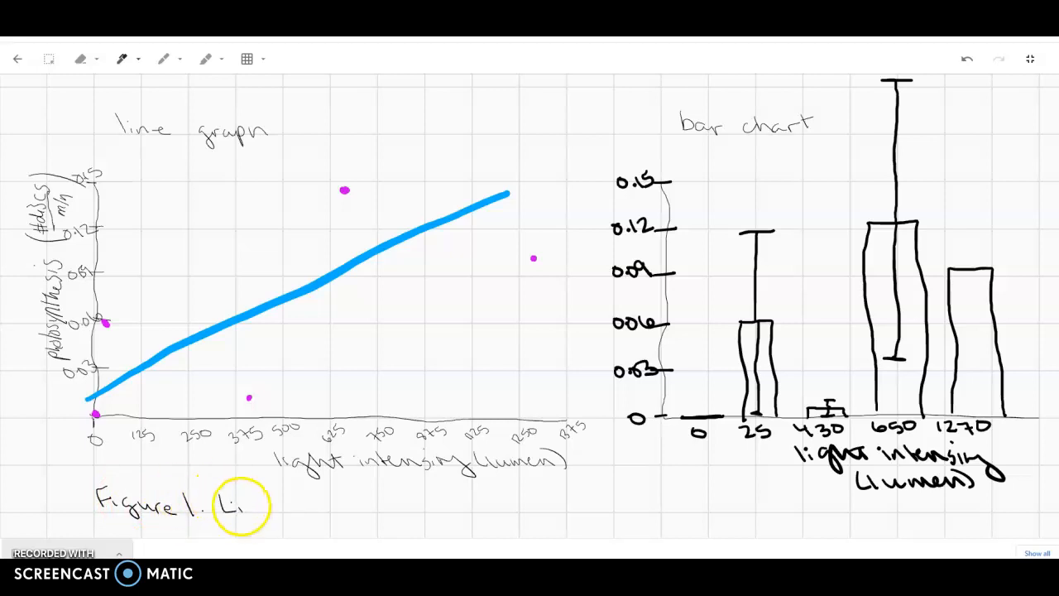
# Handwrite 'Linear relationship between light intensity and the rate…' across two lines
pyautogui.write('Linea')
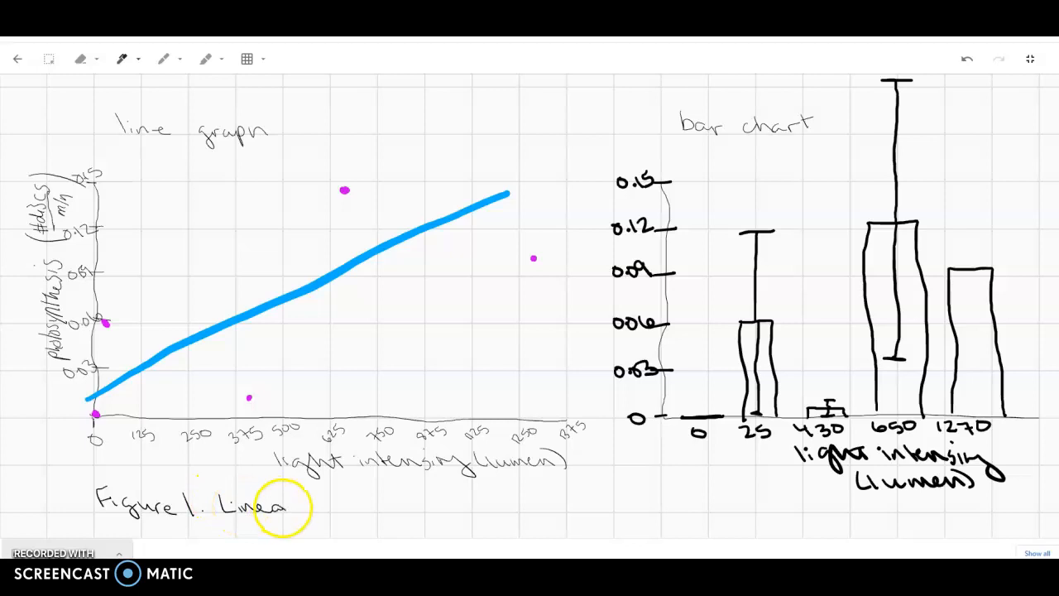
pyautogui.write('relationshi')
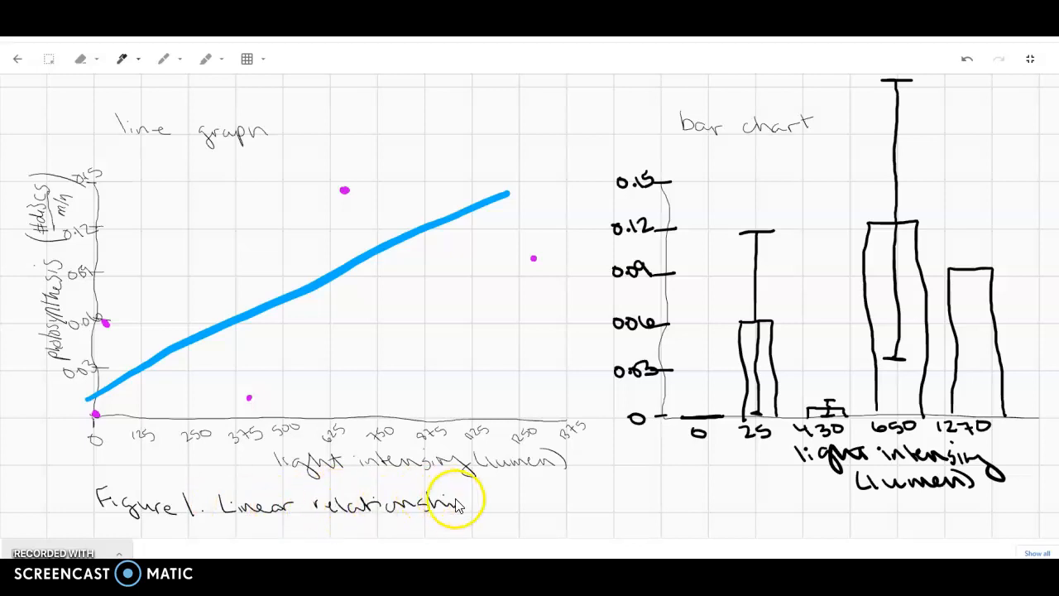
pyautogui.moveTo(455, 496); pyautogui.dragTo(505, 496)
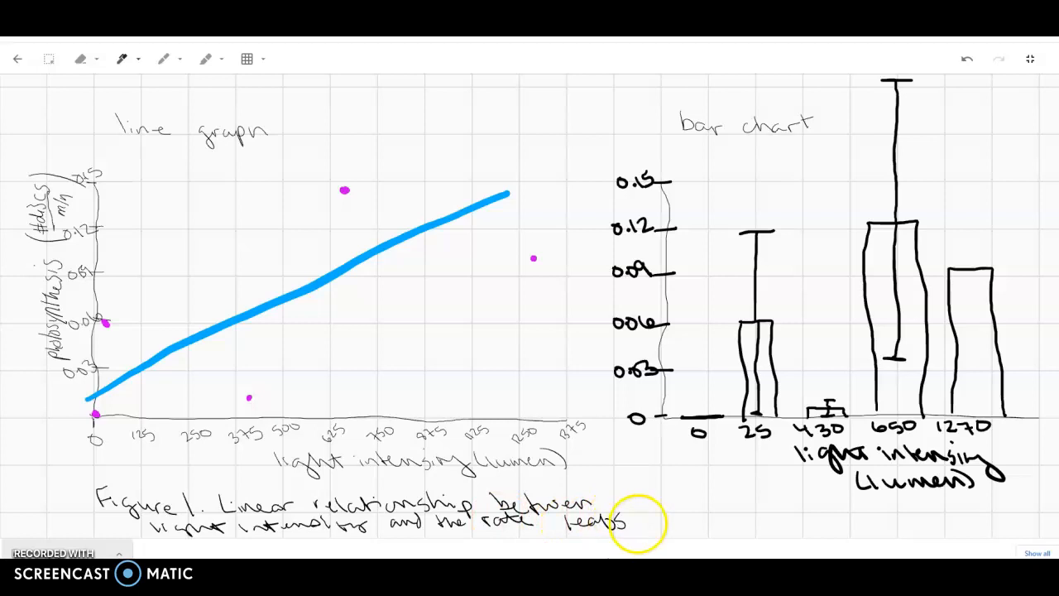
pyautogui.write('diso c')
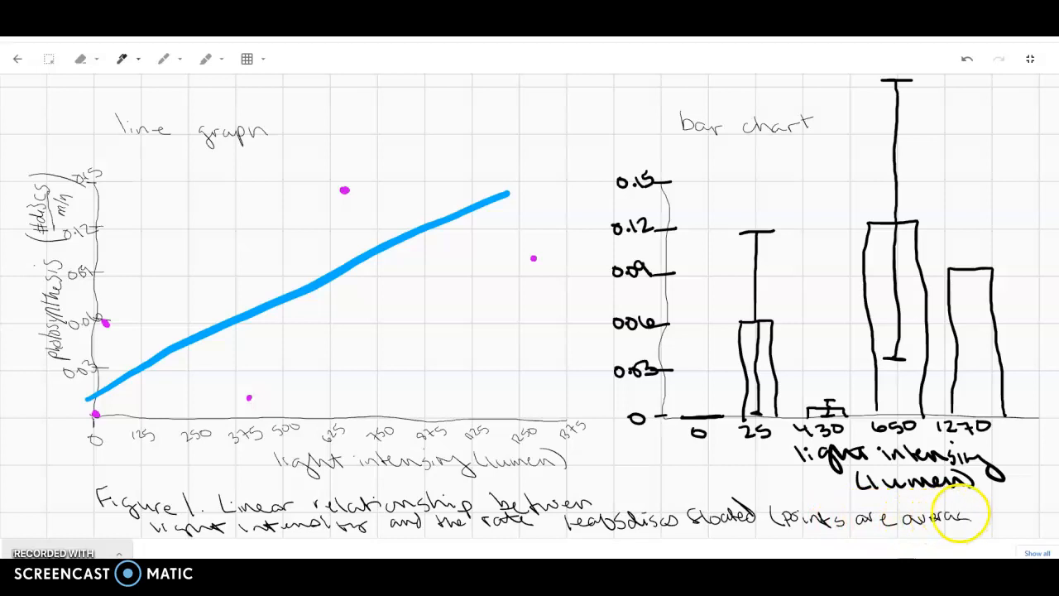
pyautogui.moveTo(985, 513)
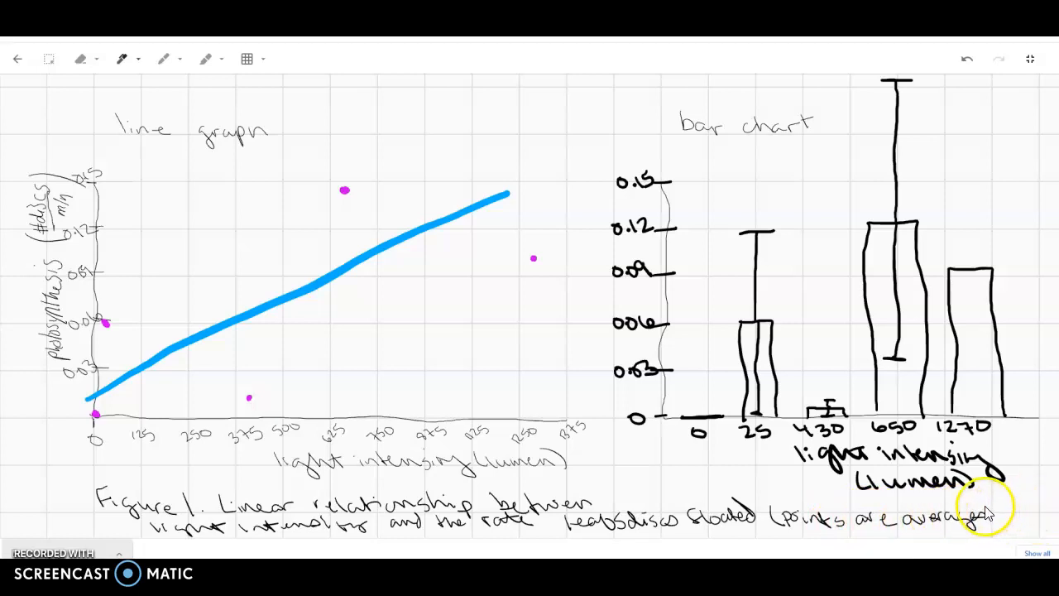